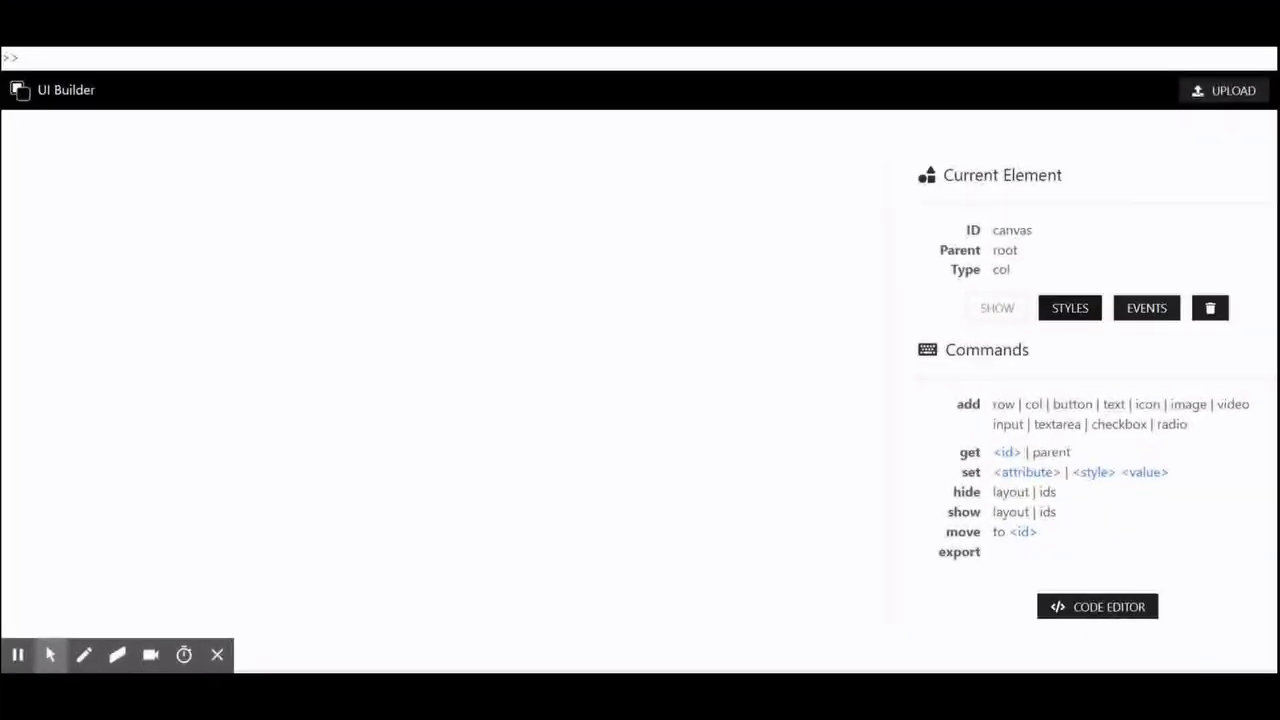
Add row1 with 'add row', then try a second row and hit the 'add a column first' warning.
type("add row")
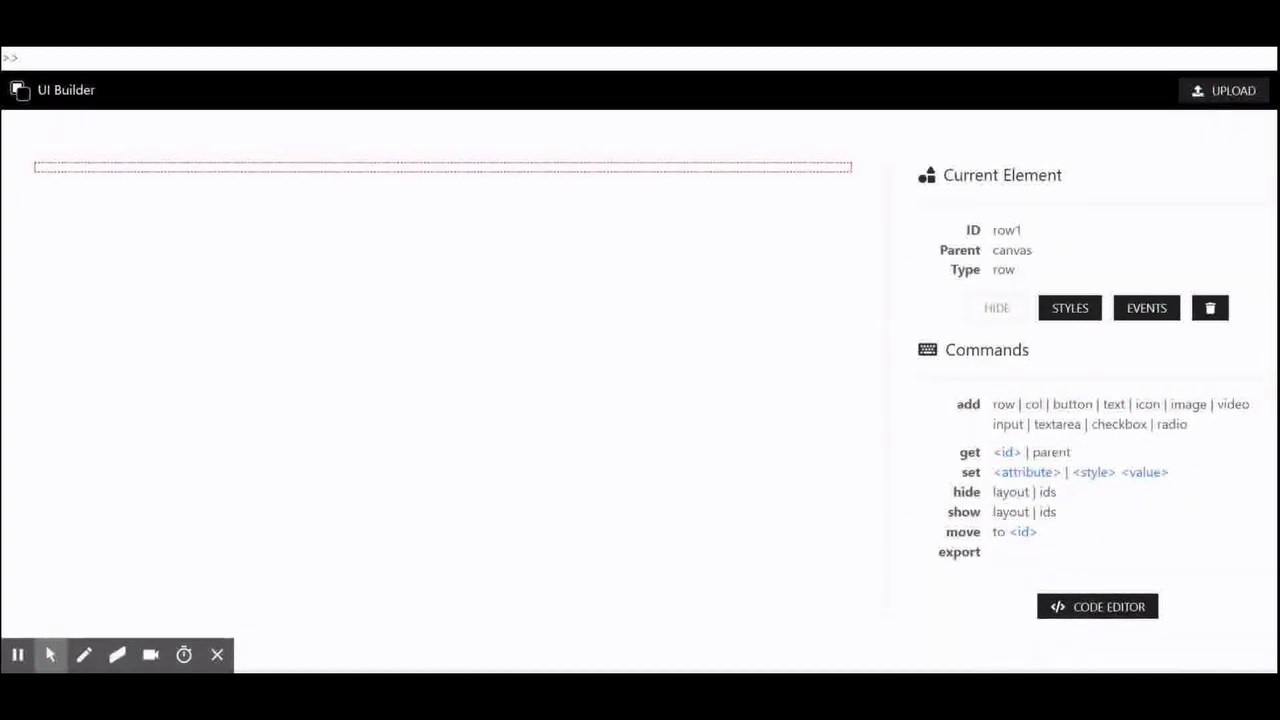
type("add r")
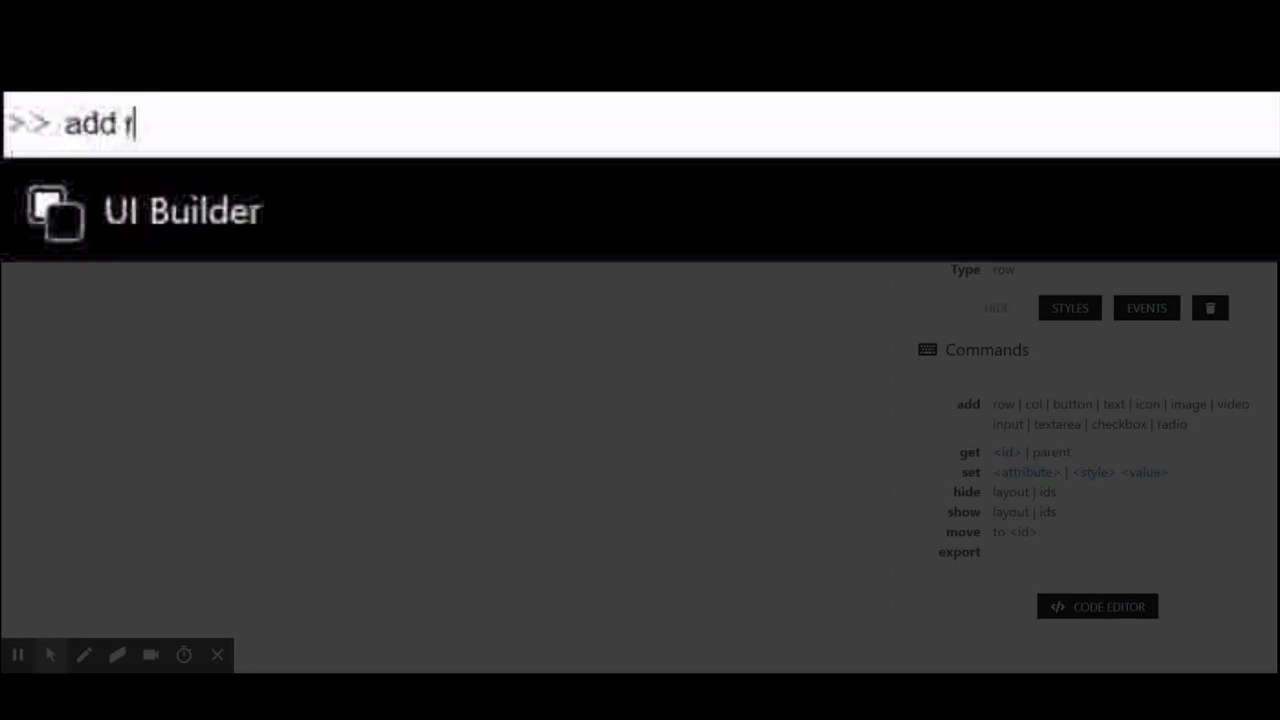
type("ow")
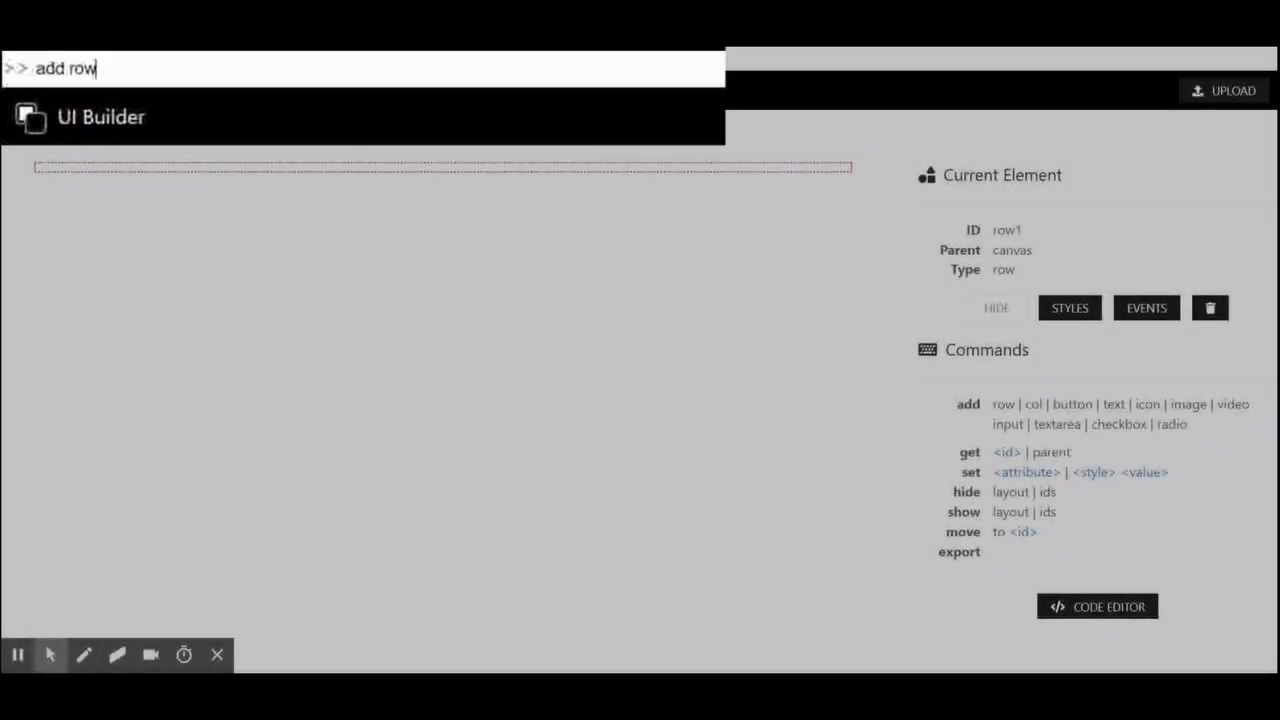
key("Enter")
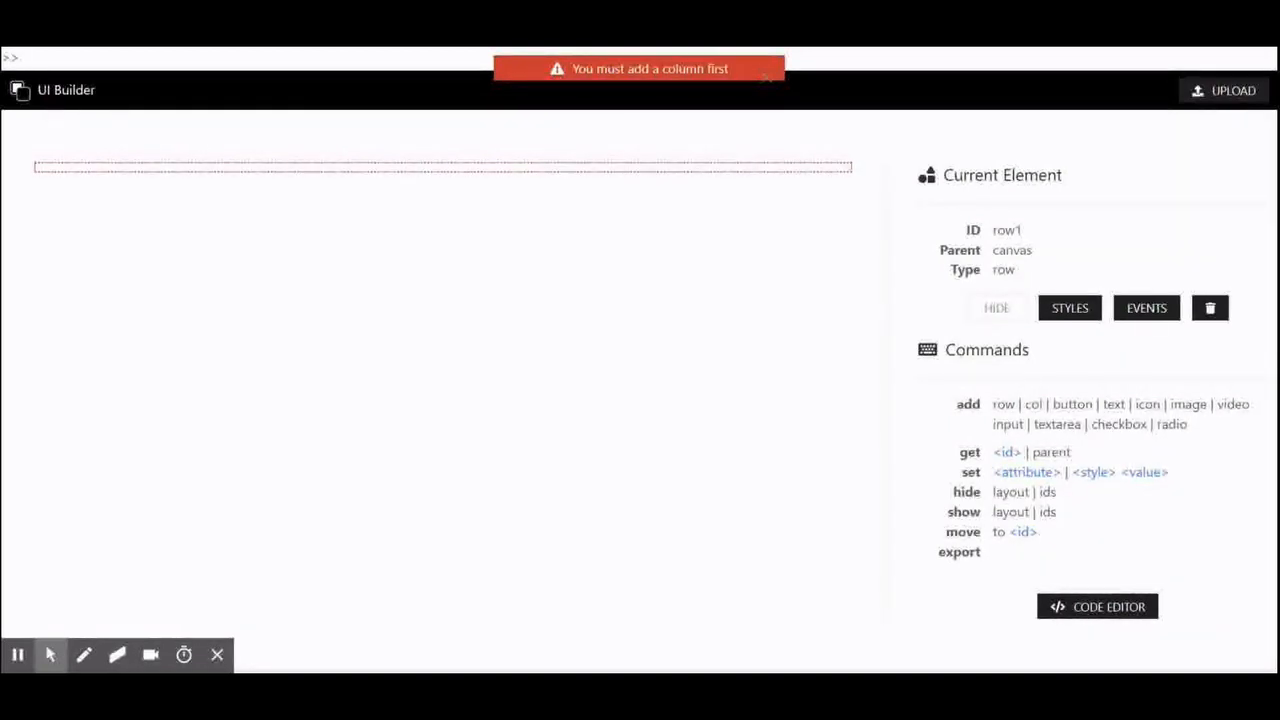
Select the canvas with 'get', add row2 and divide it into three columns with 'add col'.
type("get")
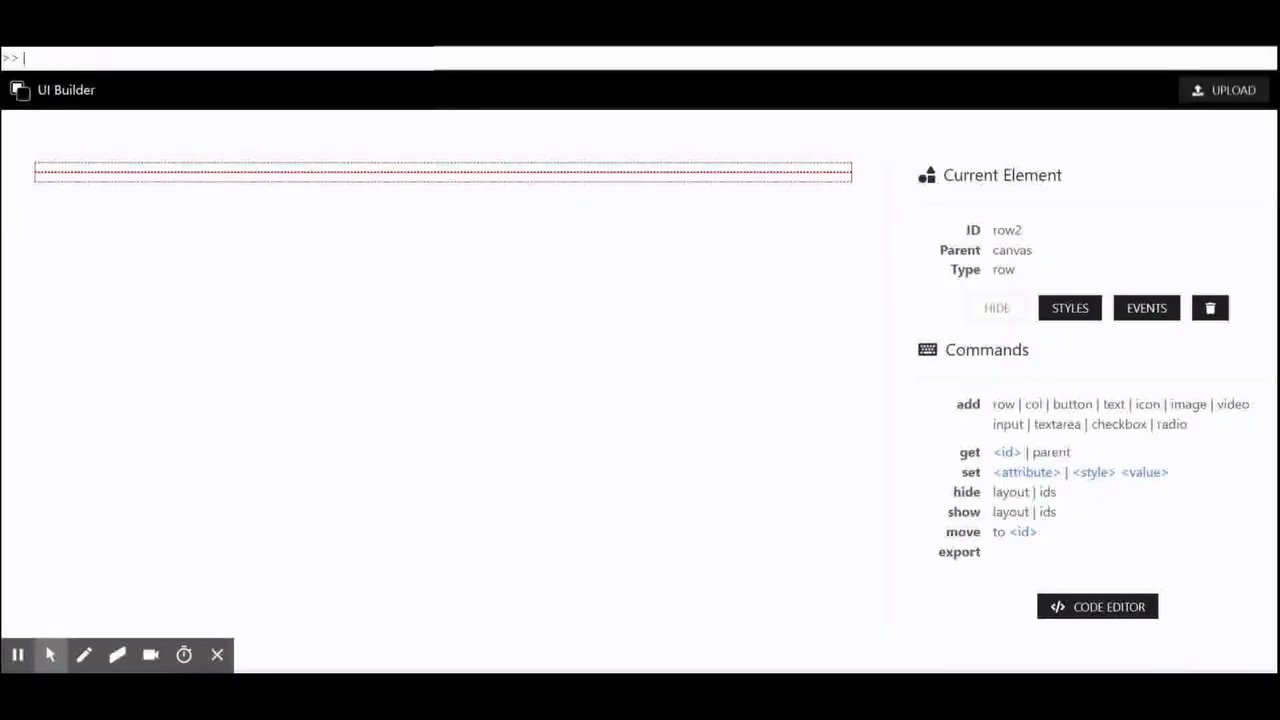
type("ad")
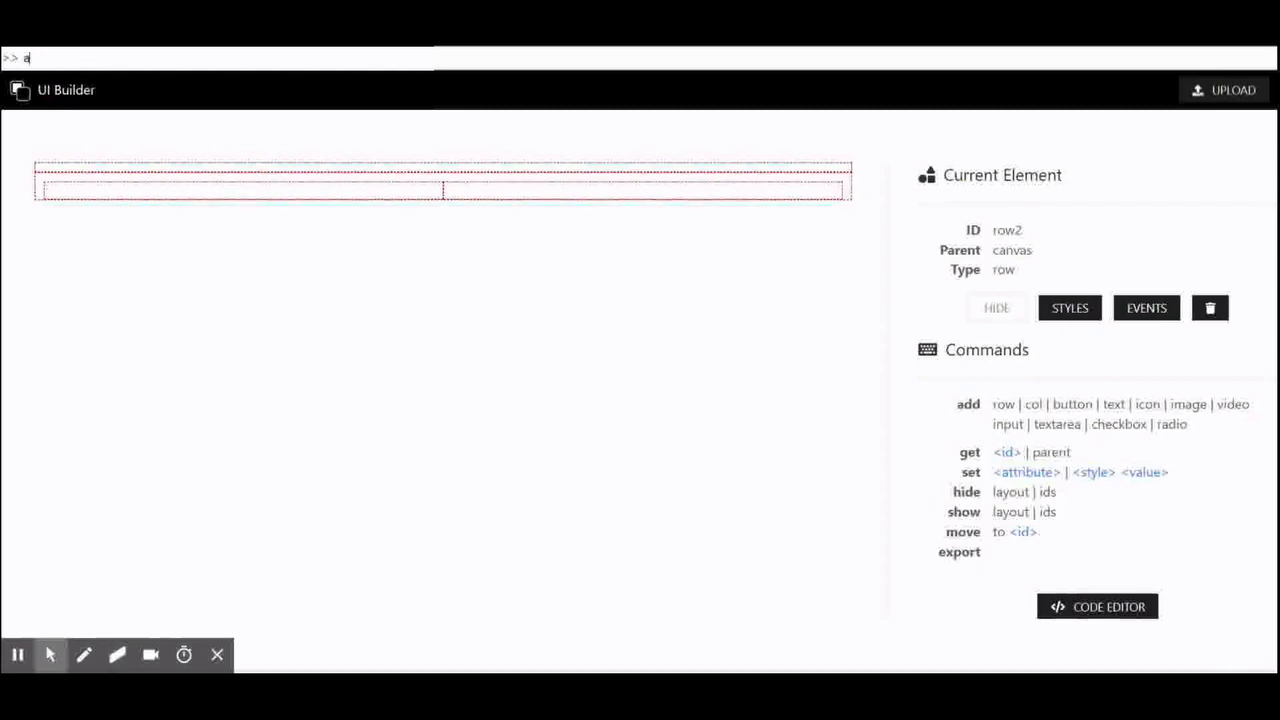
type("dd col")
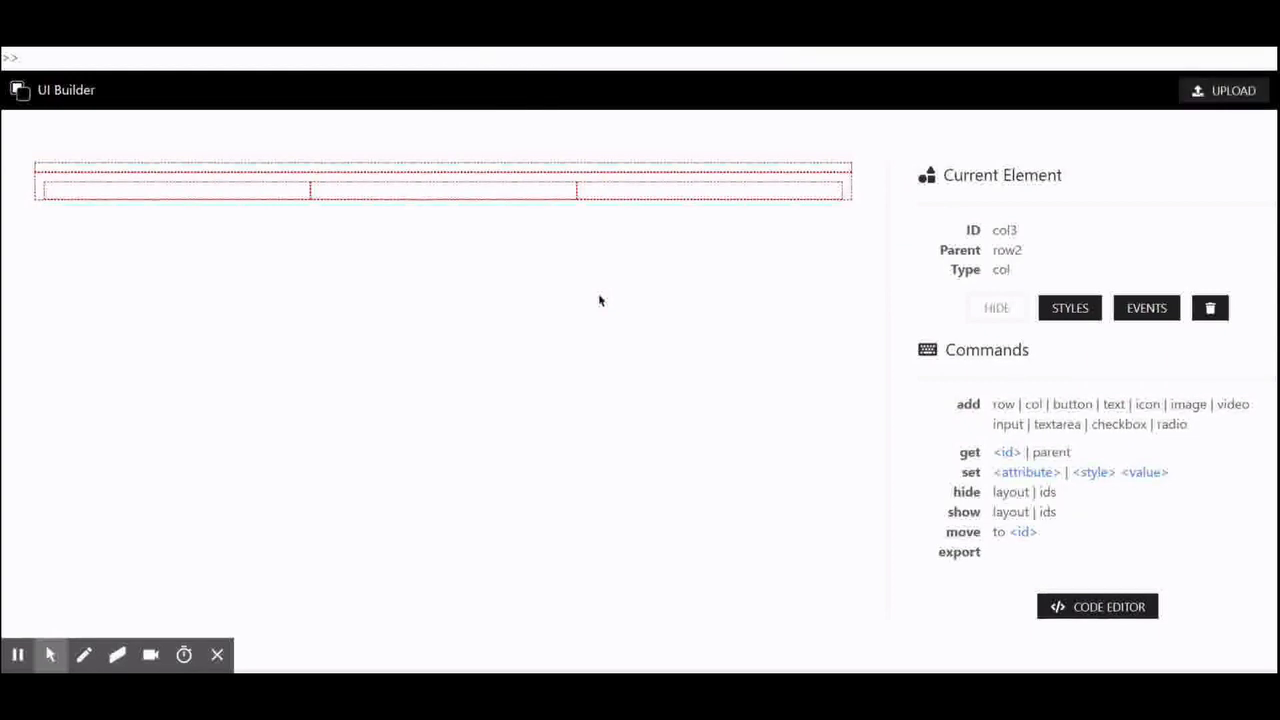
type("get col")
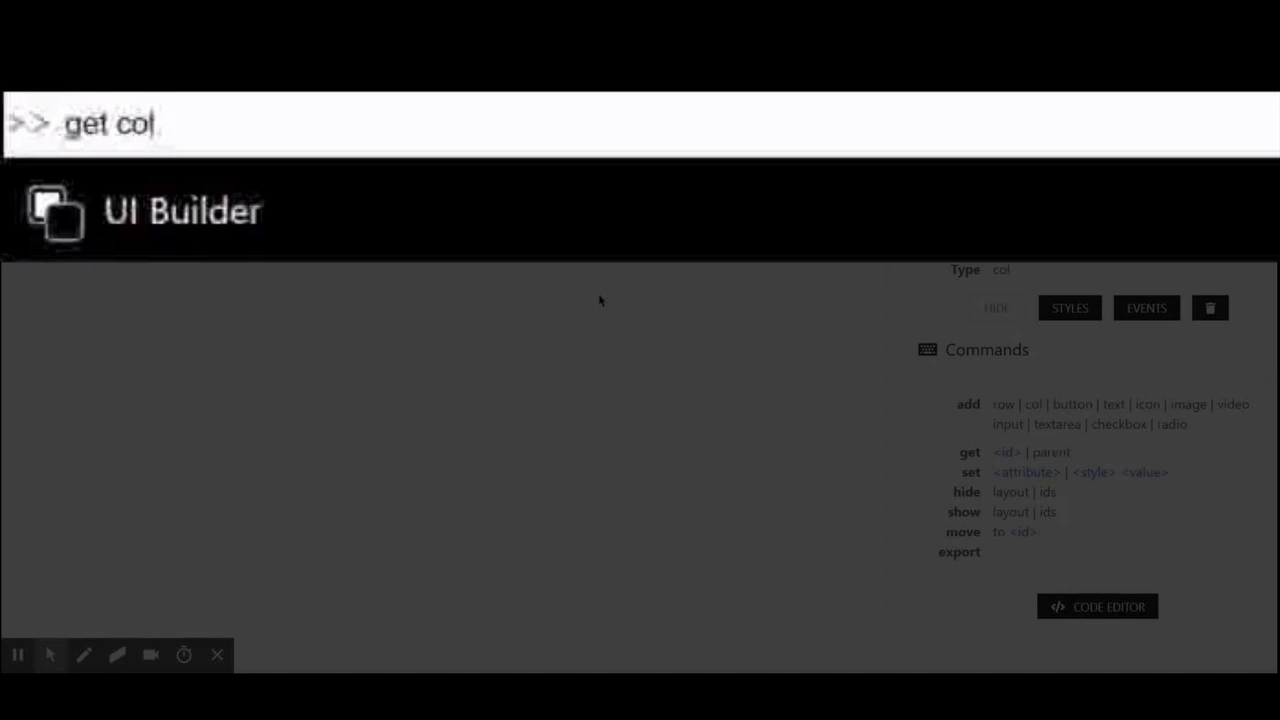
Add a button to col2 with text STOP and a stop icon.
type("add button")
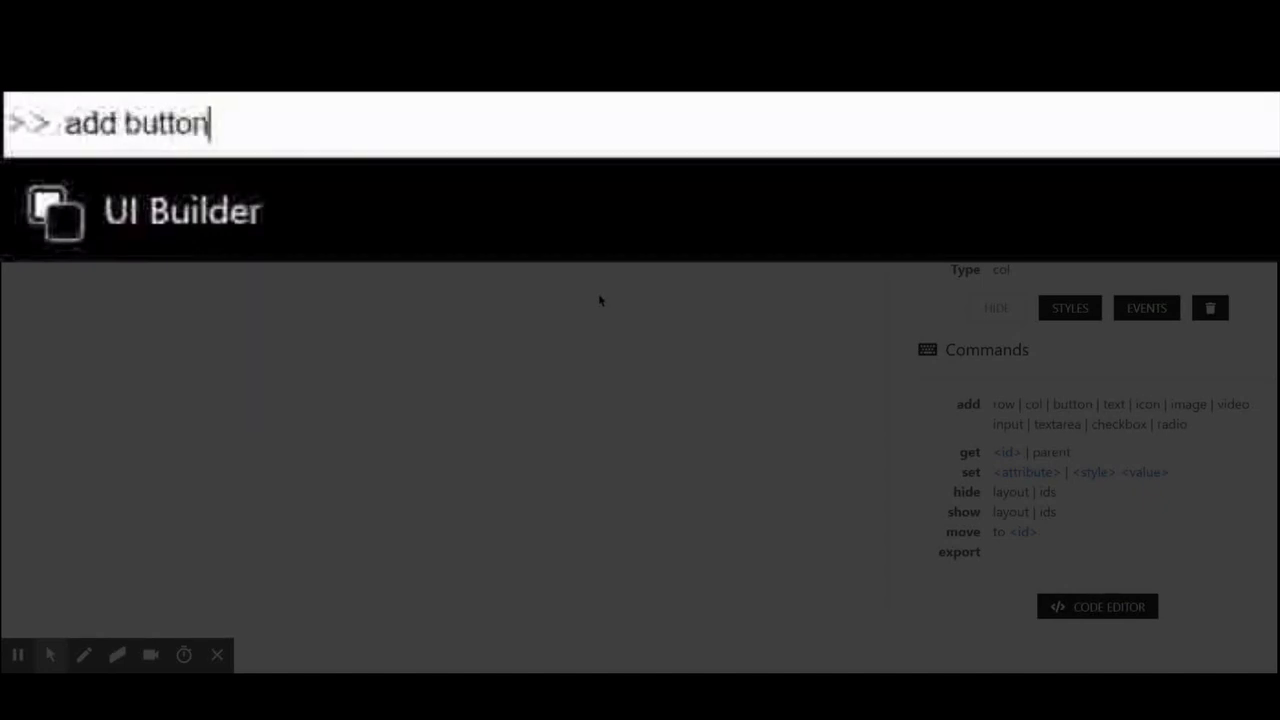
key("enter")
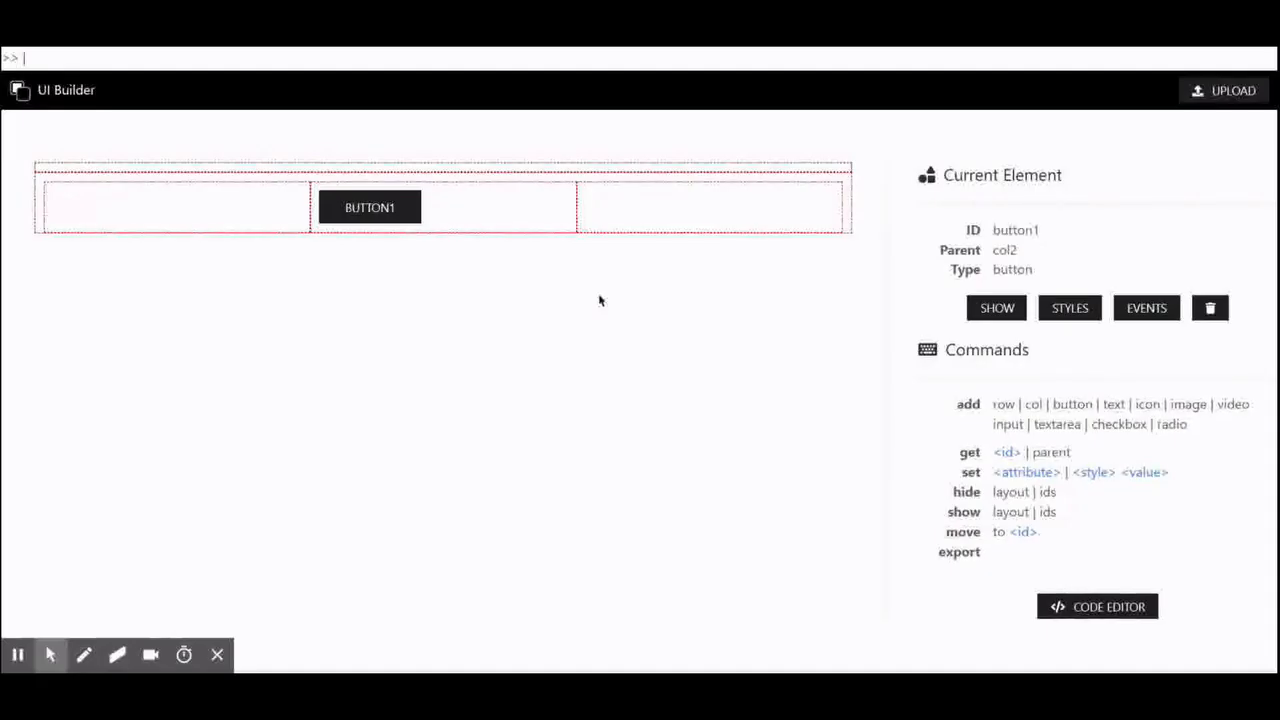
type("add te")
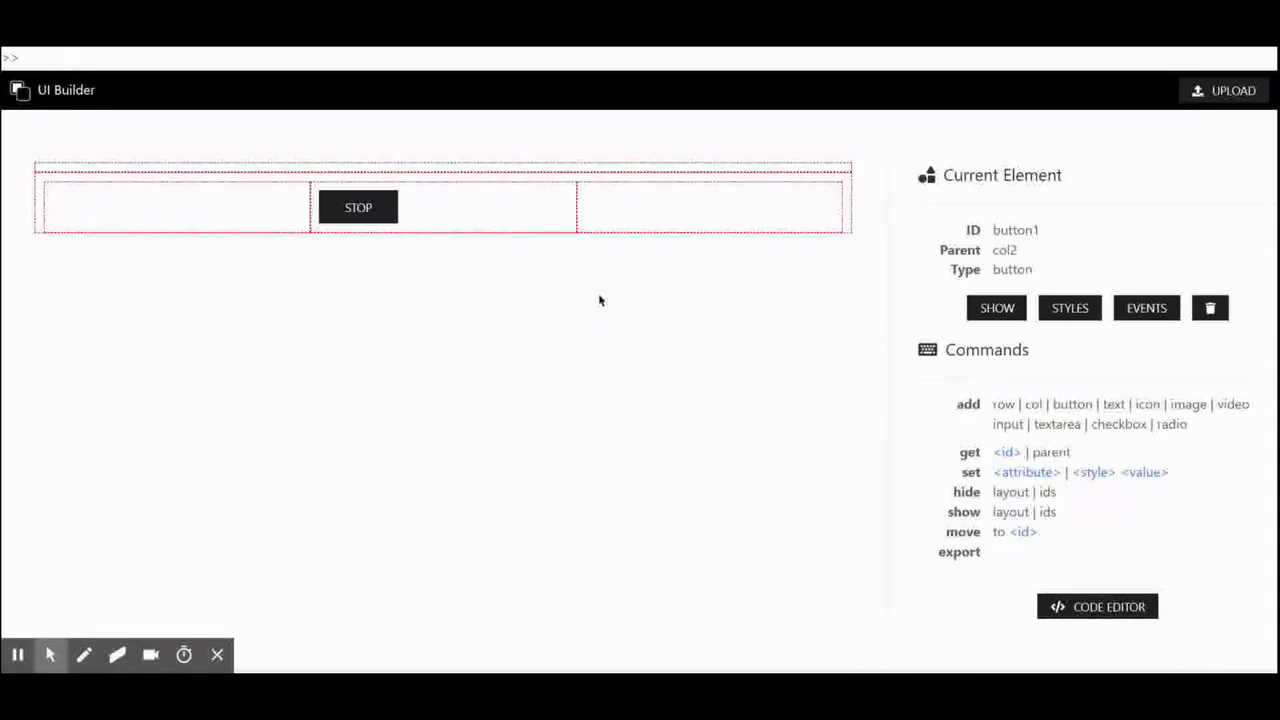
type("add icon")
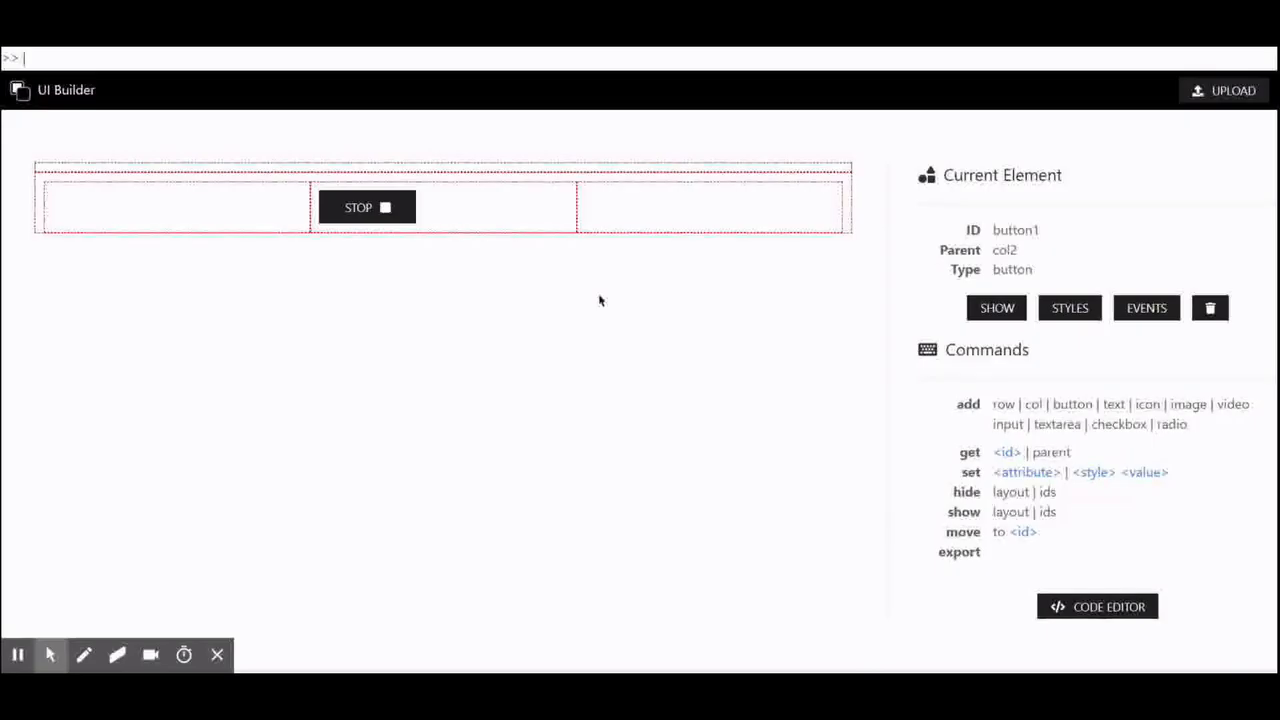
Add a second button to col2 with text PLAY and a play icon.
type("get")
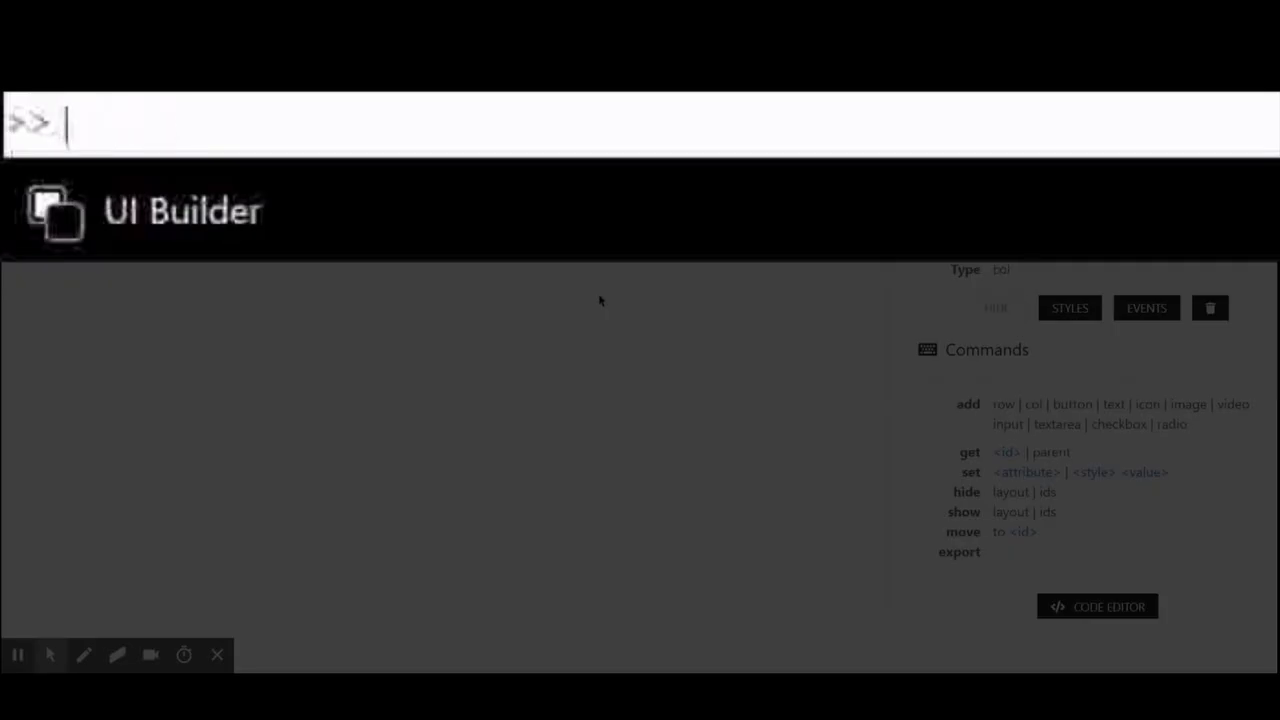
type("add text")
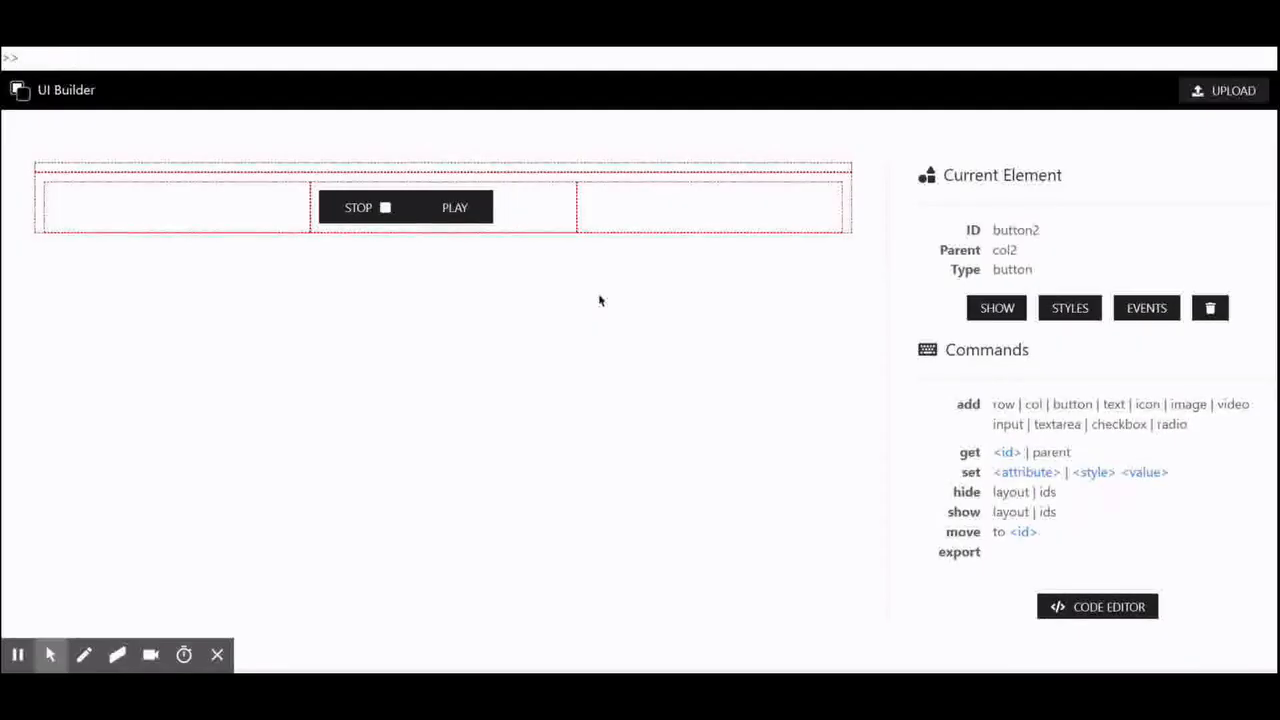
type("add icon pl")
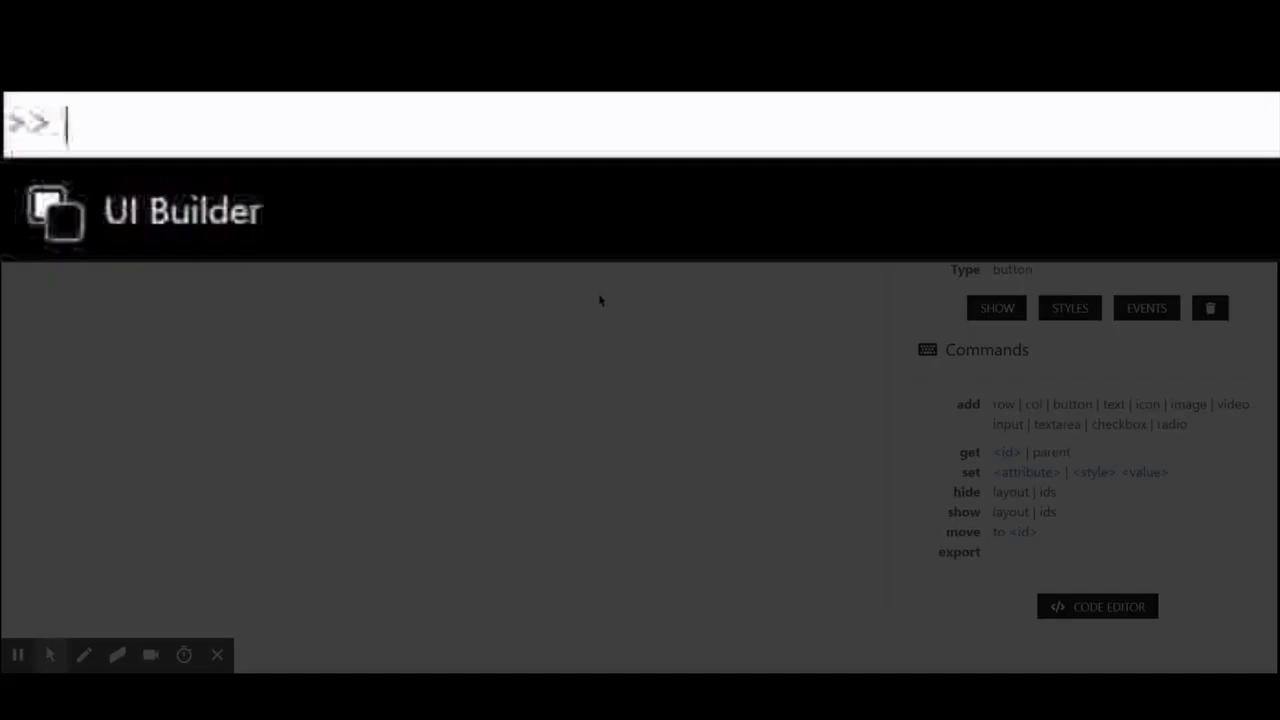
Give button2 margin-left 10px, set col2's text alignment, then select the row.
type("set ma")
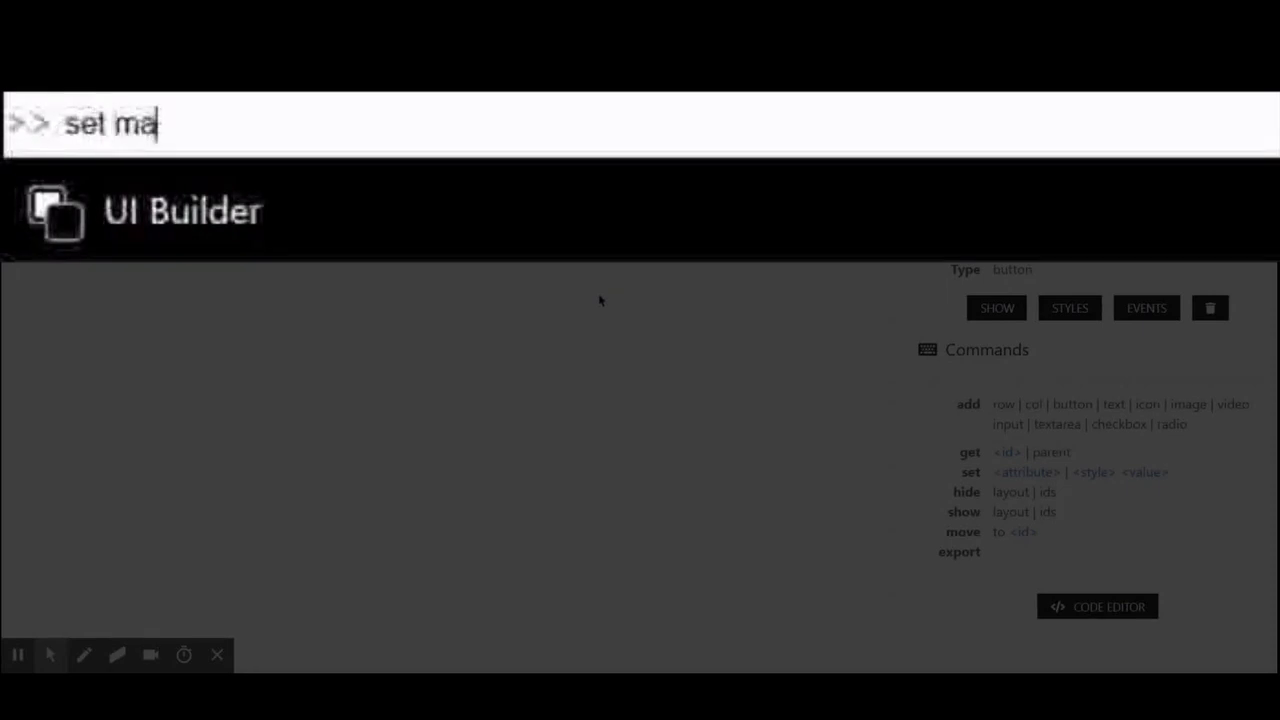
type("rgin-")
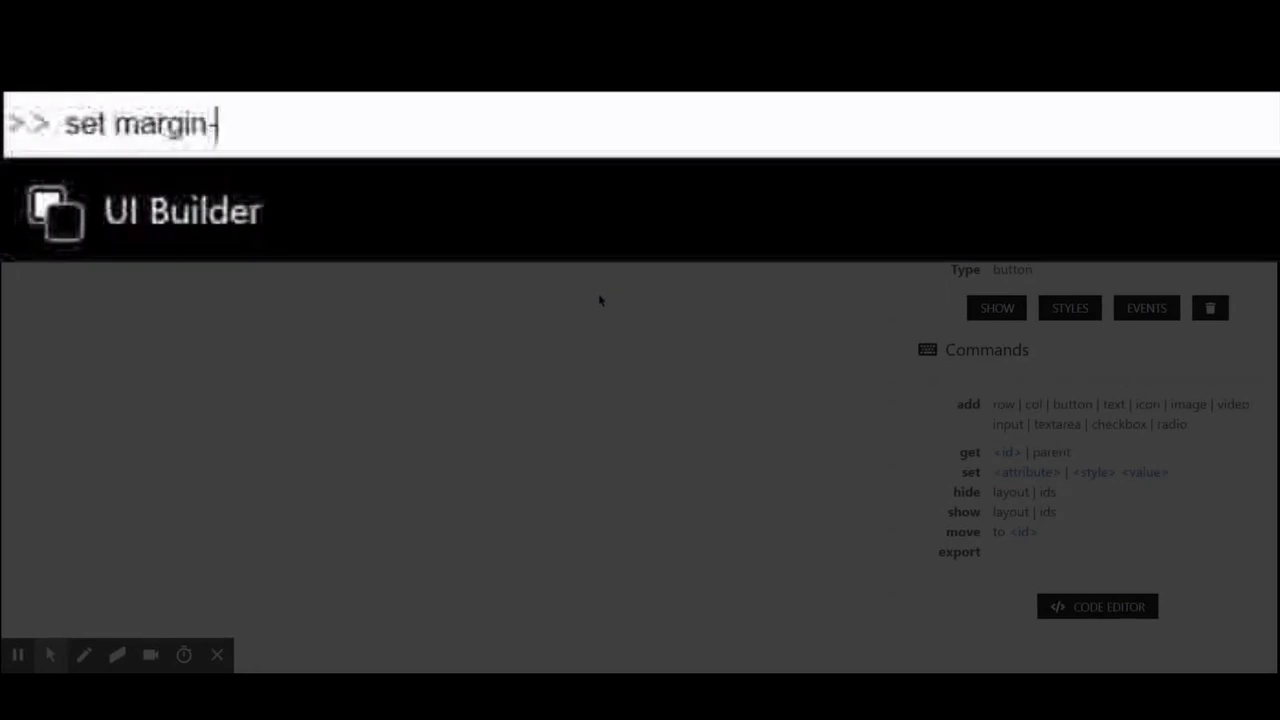
type("left 10px")
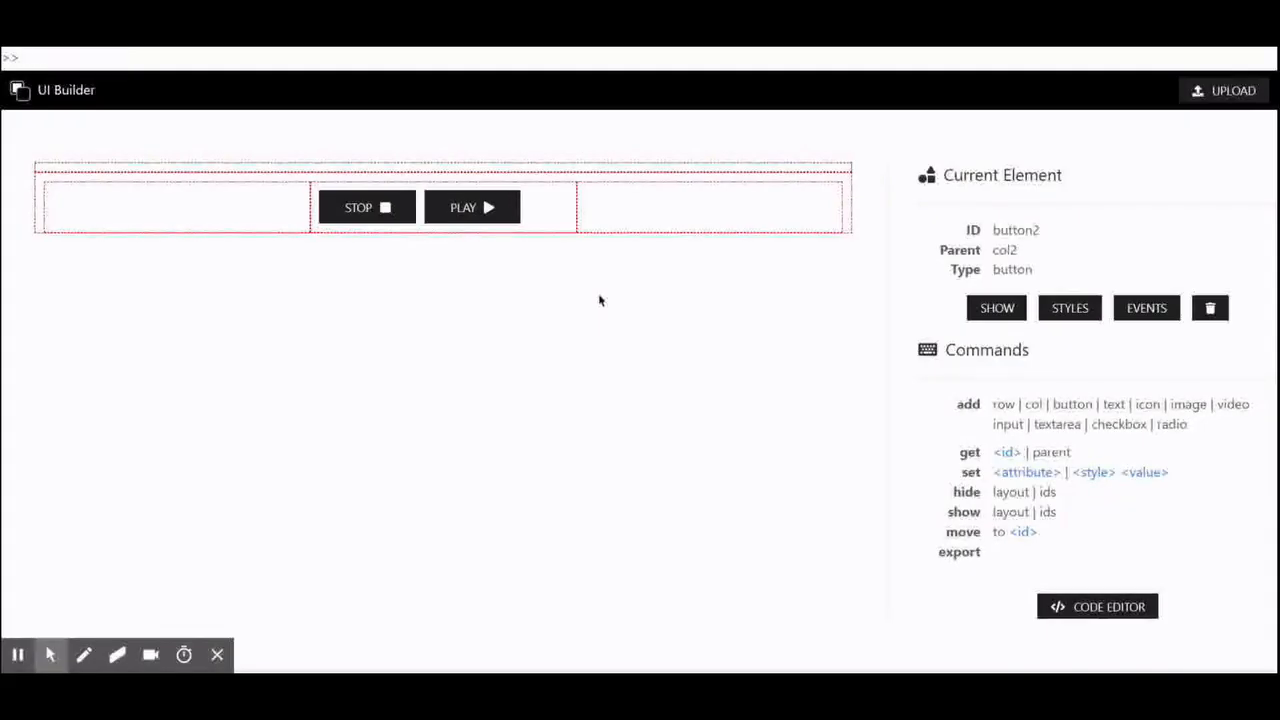
type("get col2")
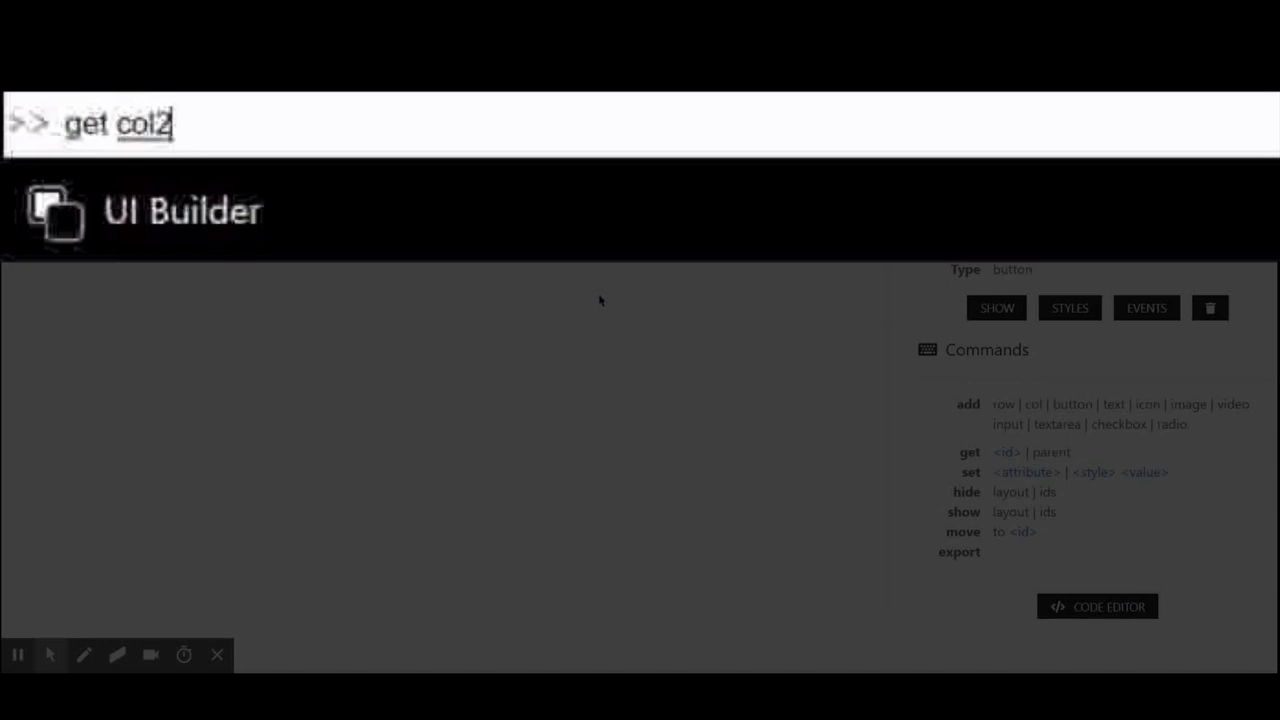
type("set text")
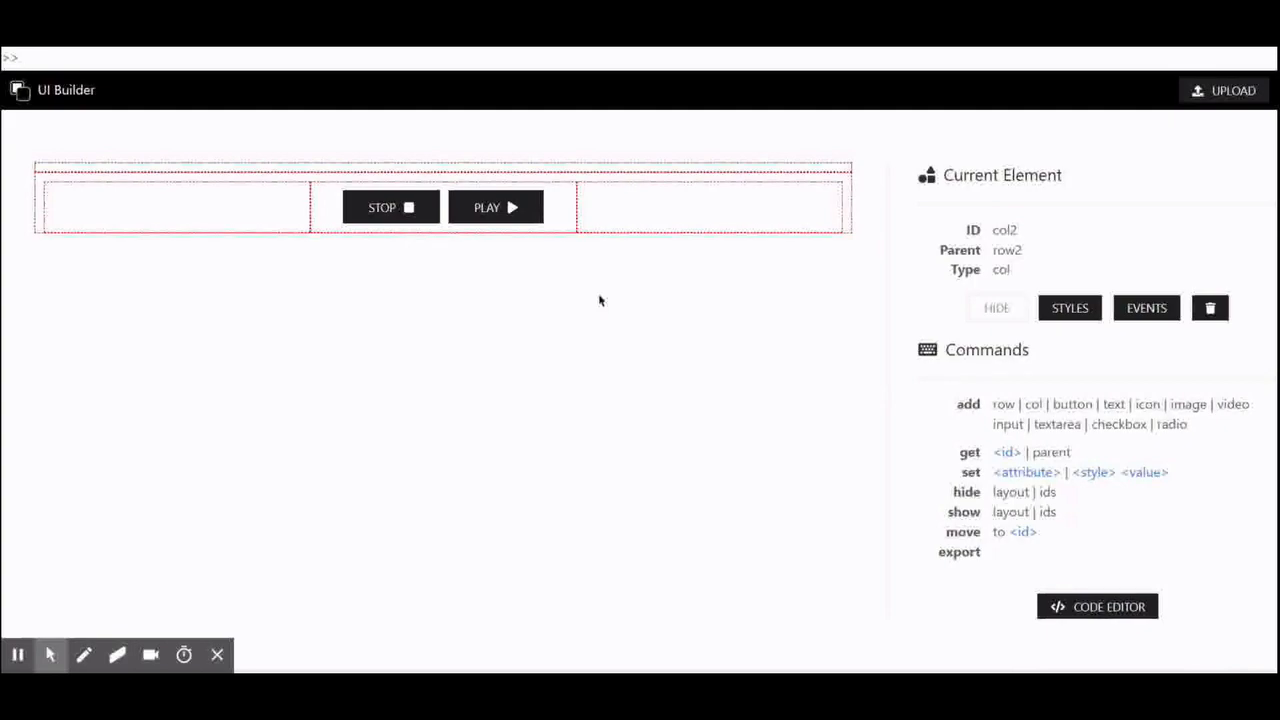
type("get row")
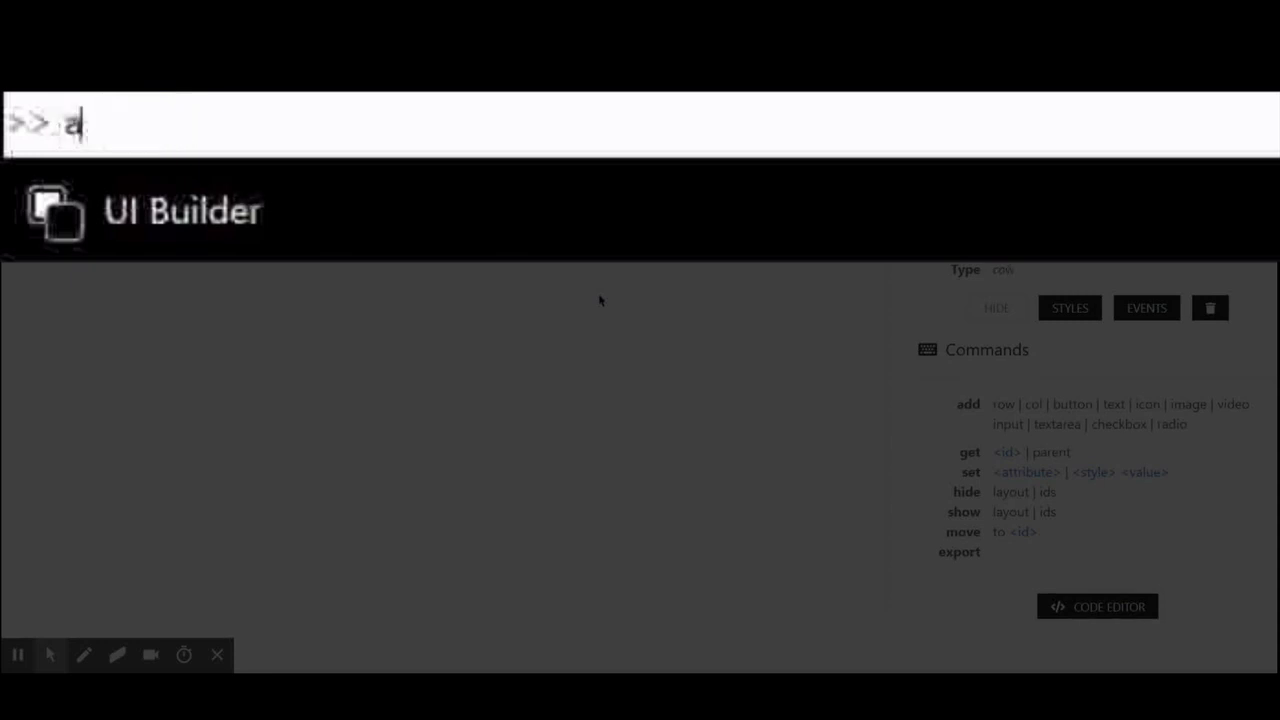
key("Backspace")
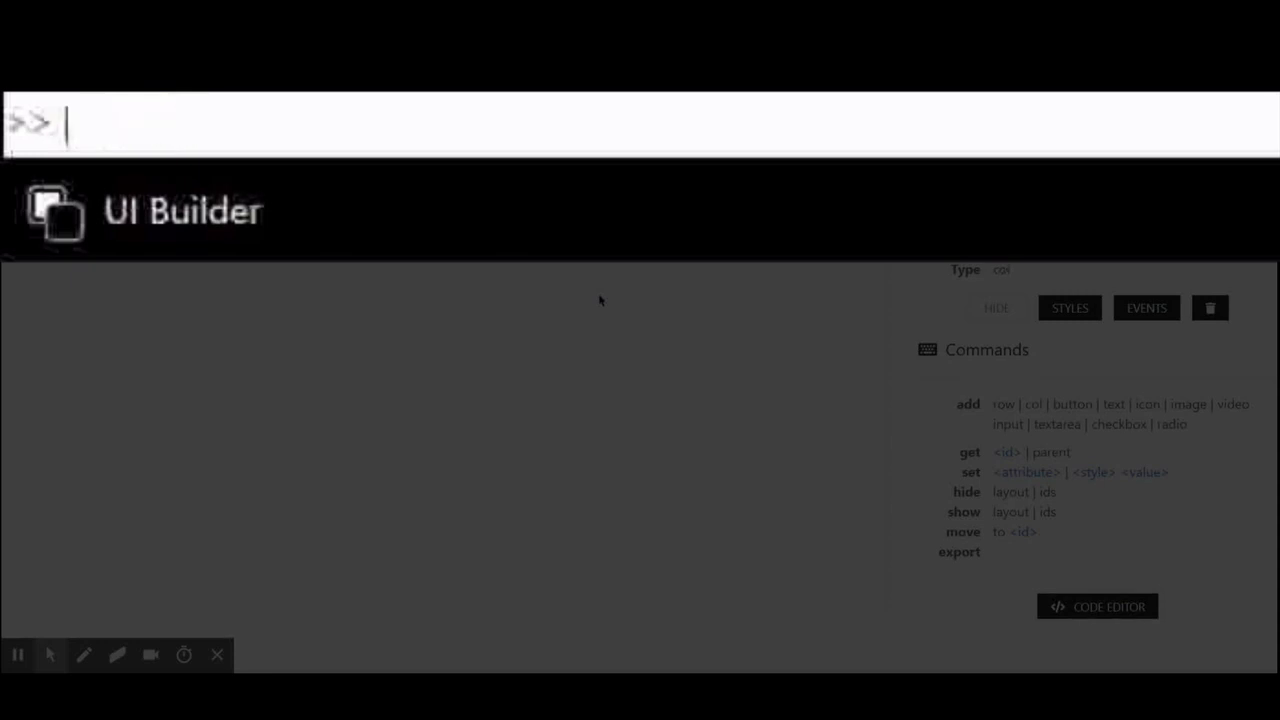
type("add video")
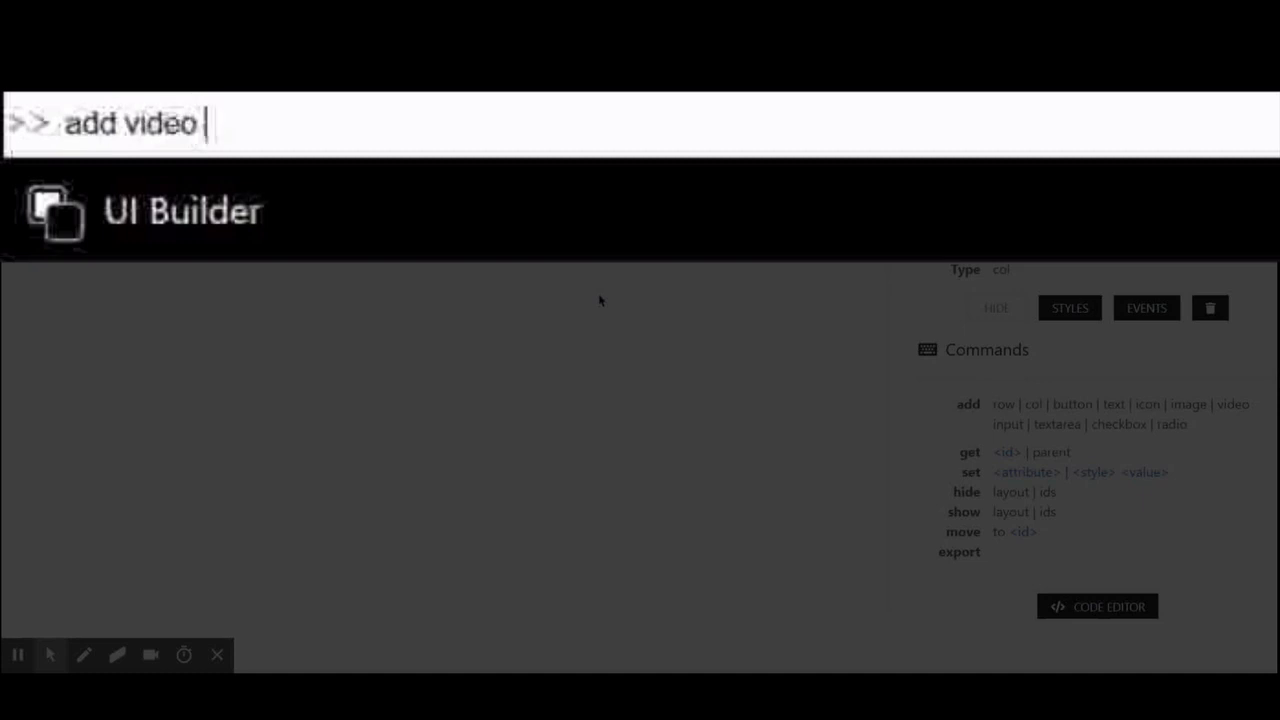
type("https://www.youtube.com/embed/cSp1dM2Vj48")
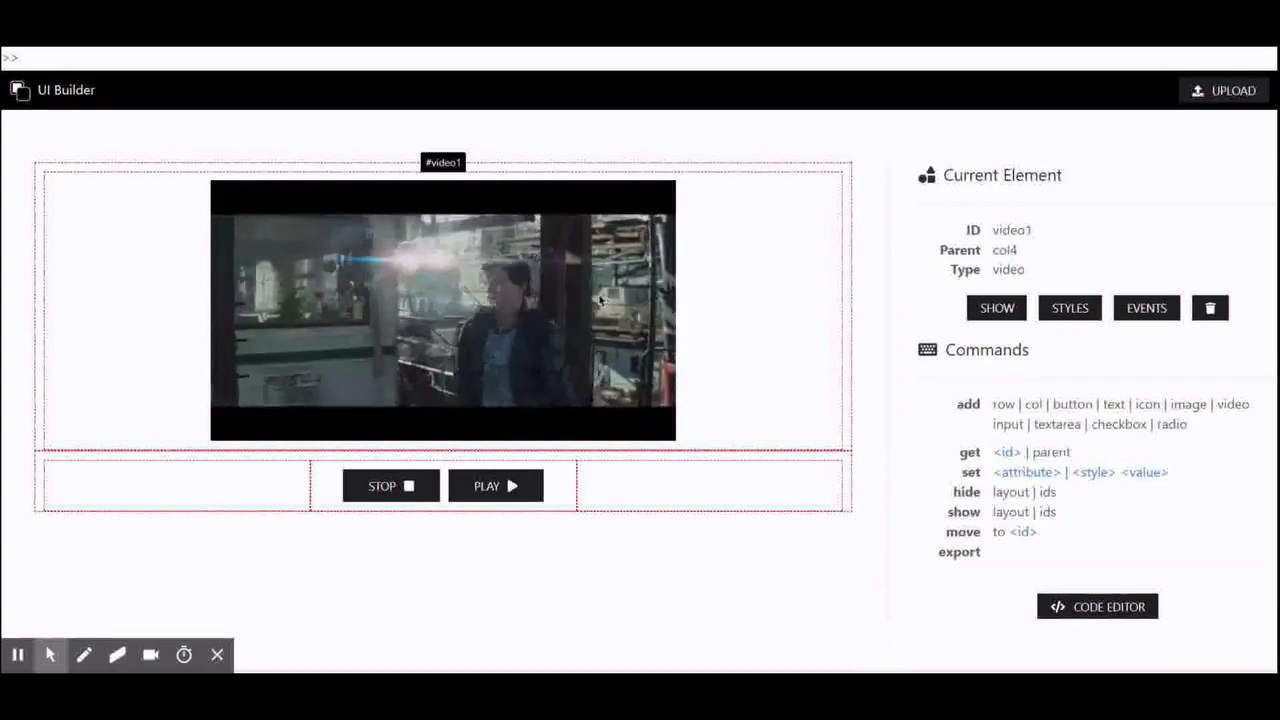
Set button1's onclick to ui-video-stop, then select button2 for the play action.
type("get bu")
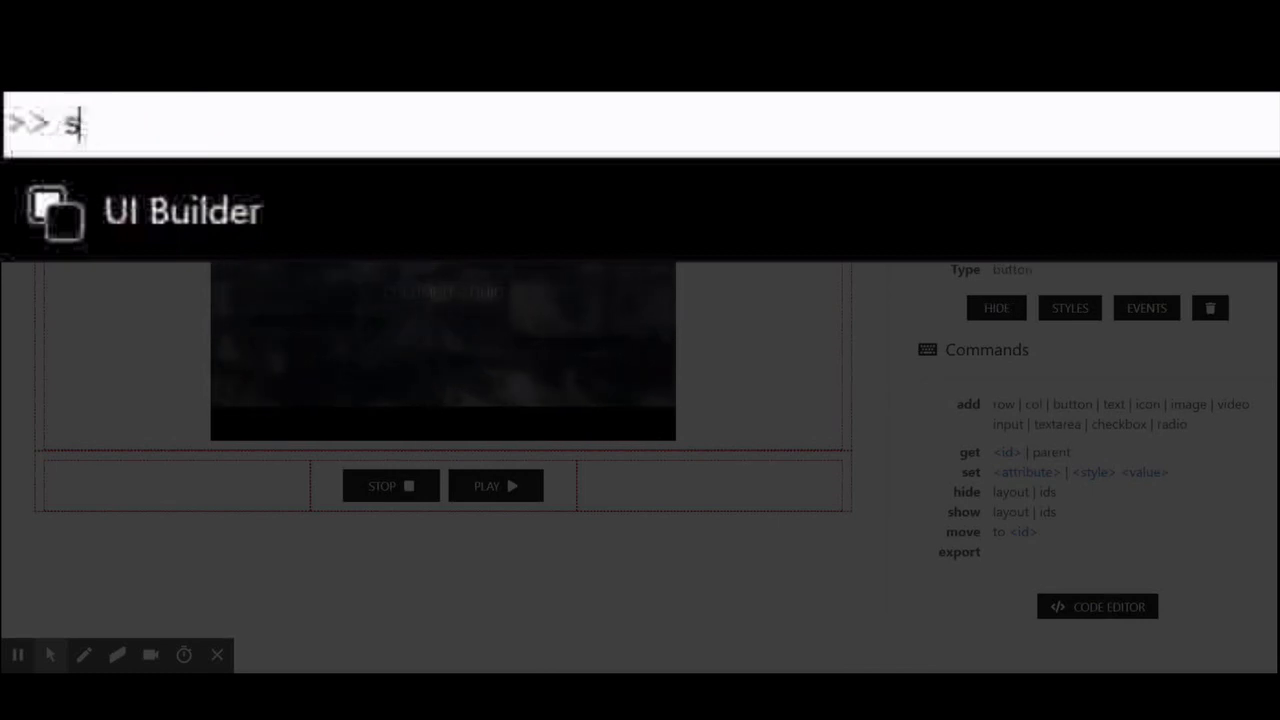
type("et onclick")
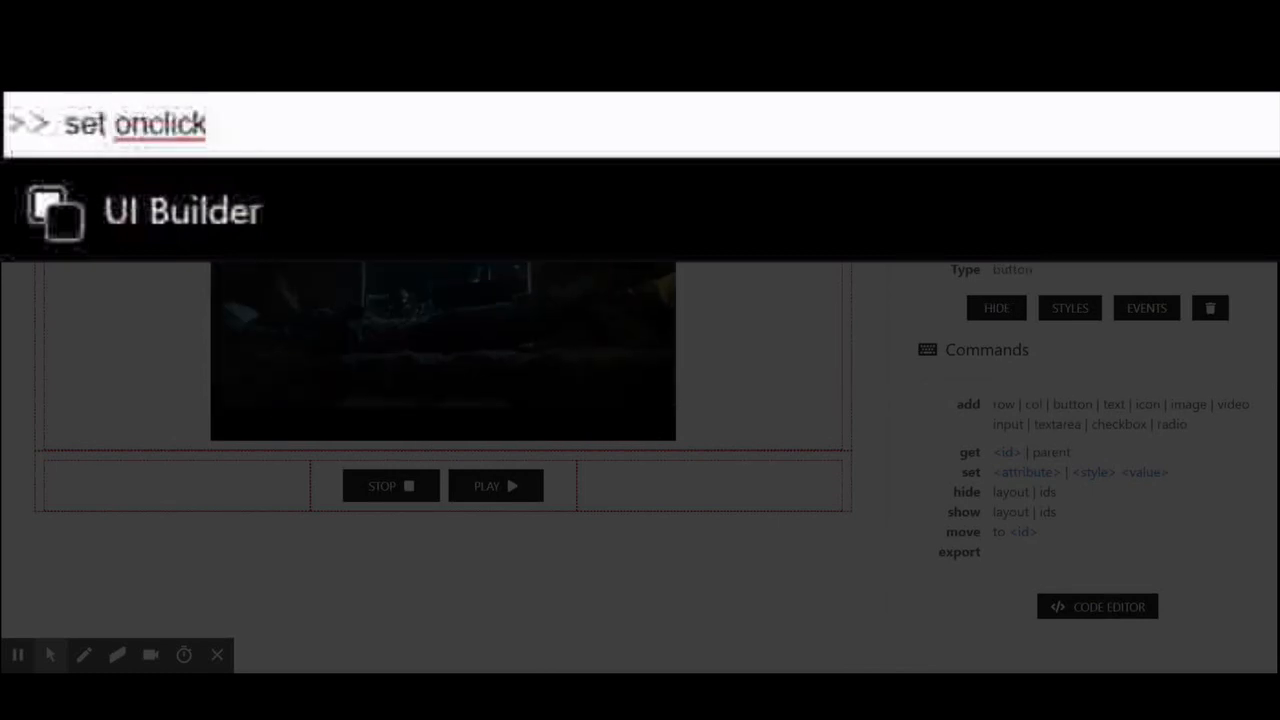
type("ui-video-stop")
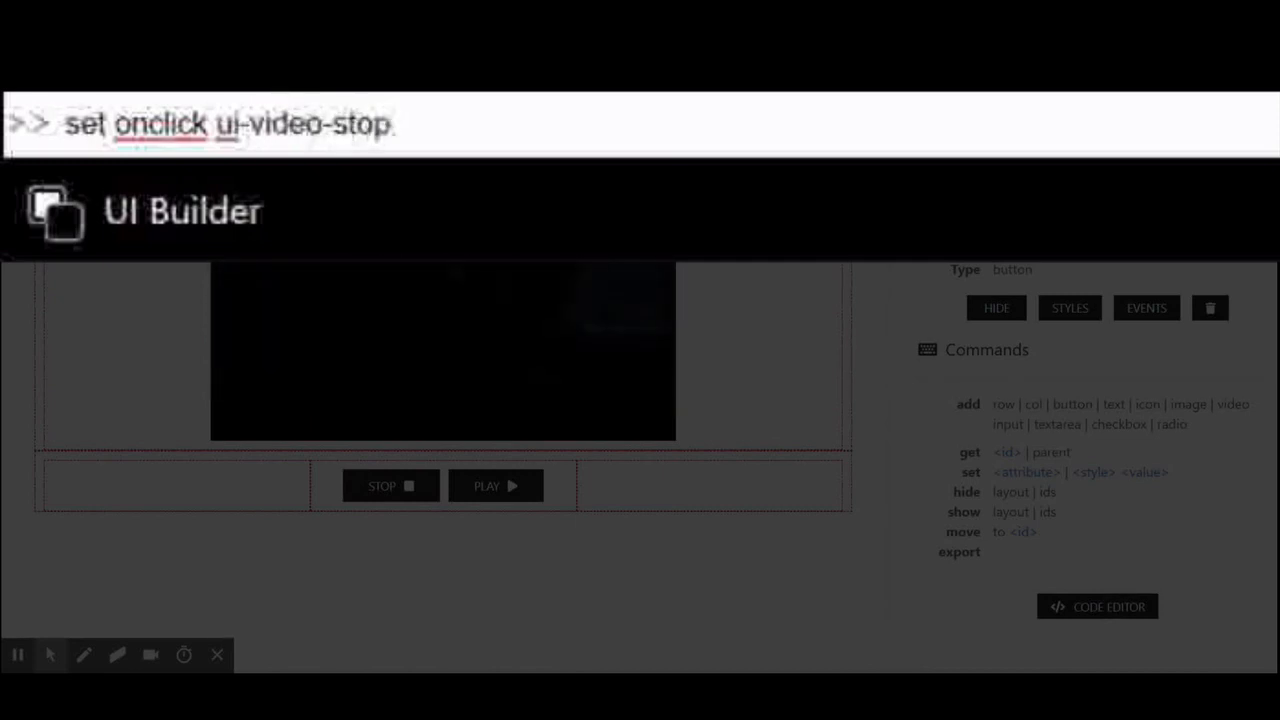
left_click(496, 486)
type("d")
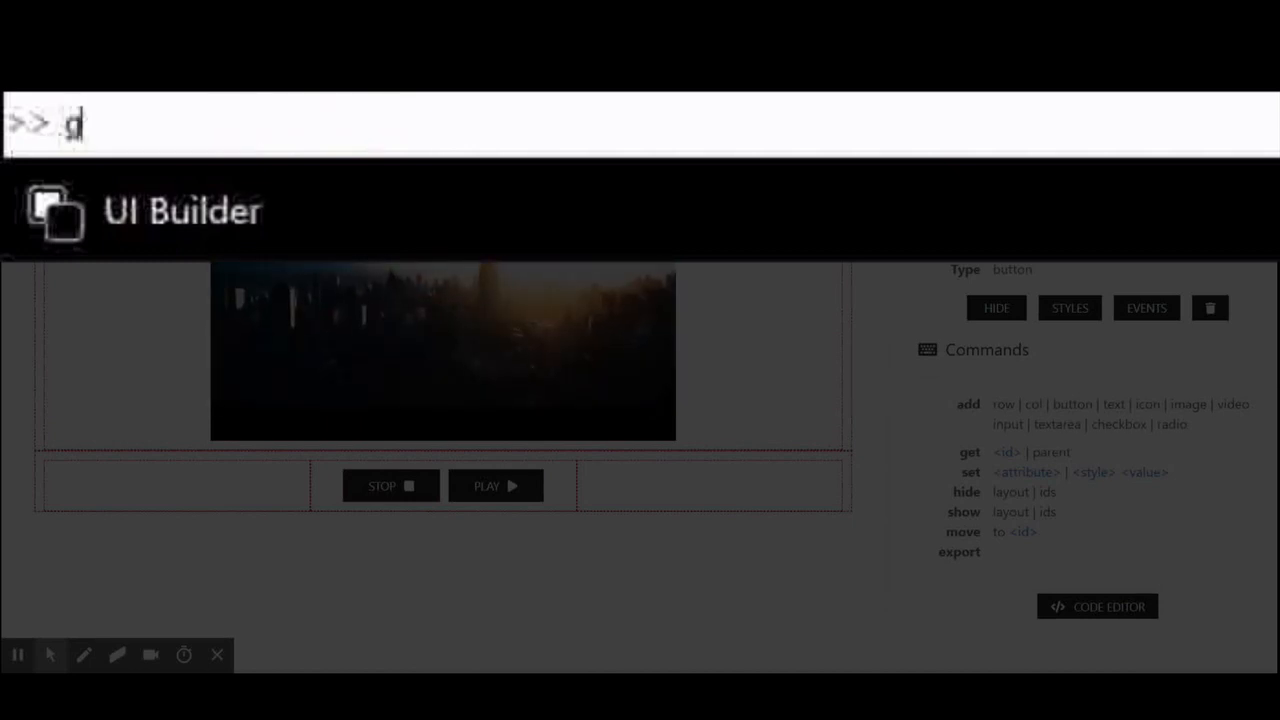
type("get button2")
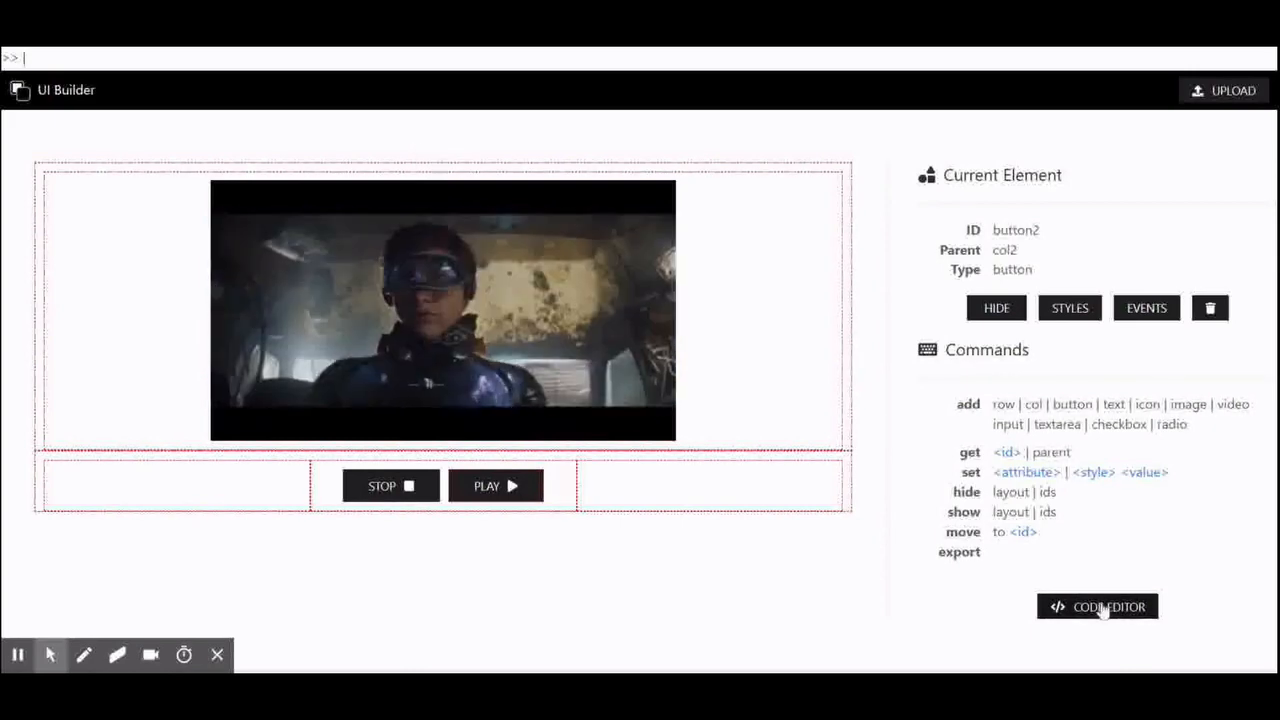
left_click(1096, 606)
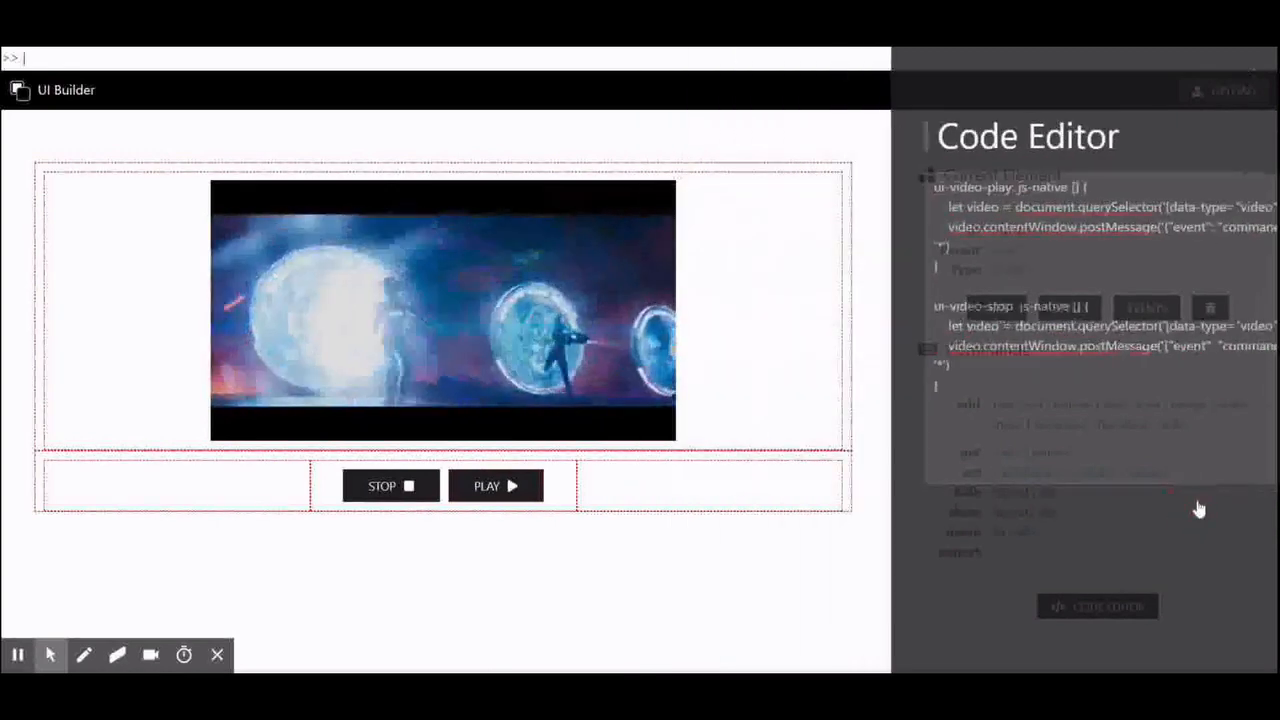
left_click(1096, 606)
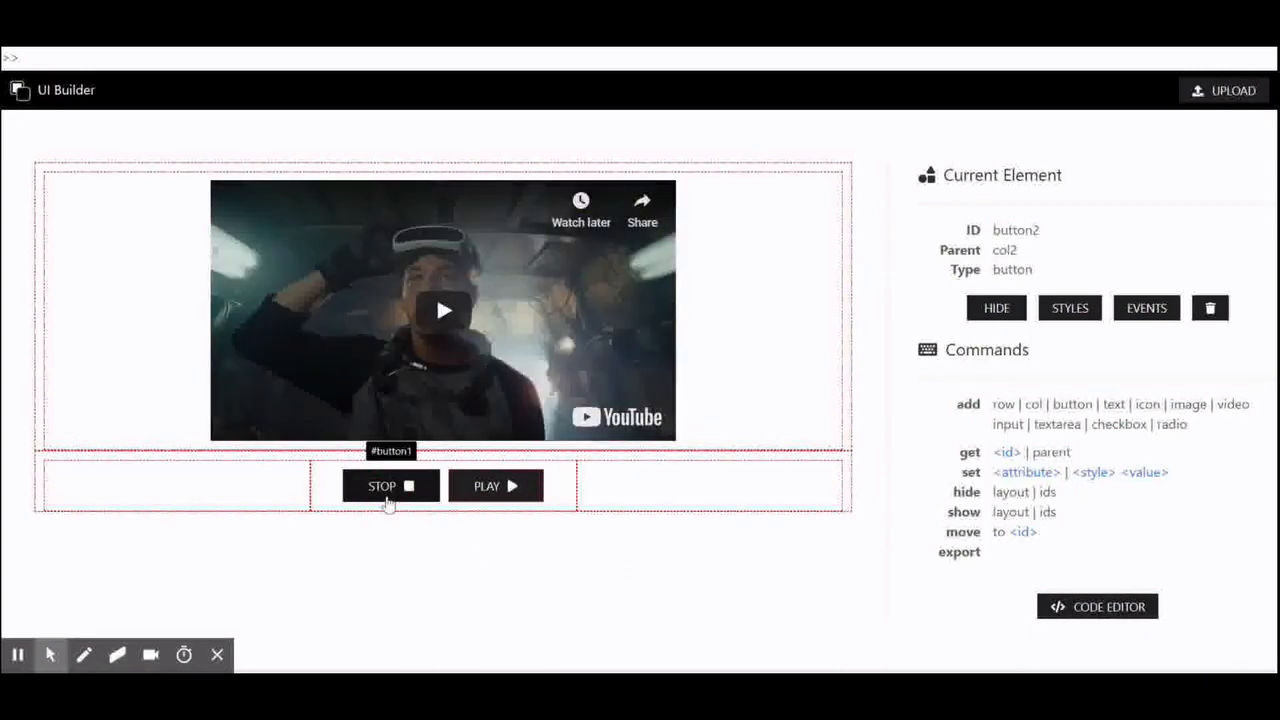
mouse_move(512, 498)
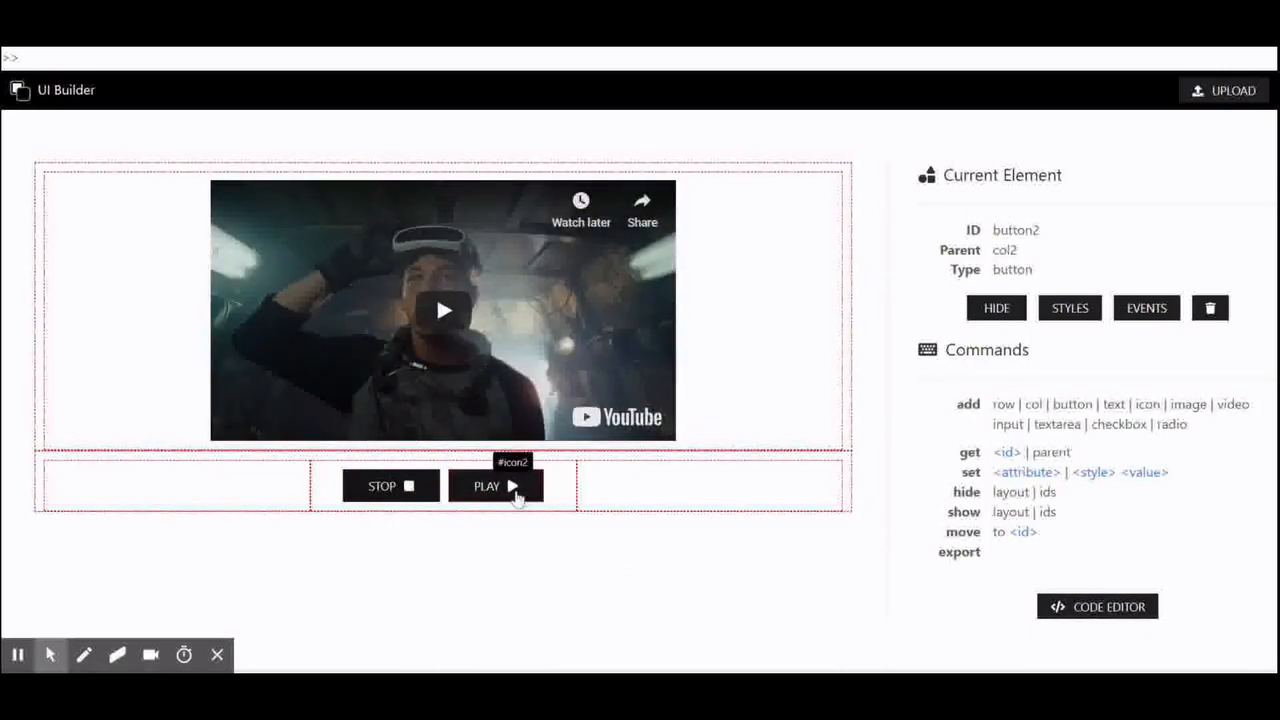
Press the page's PLAY button to restart the stopped YouTube trailer.
left_click(496, 486)
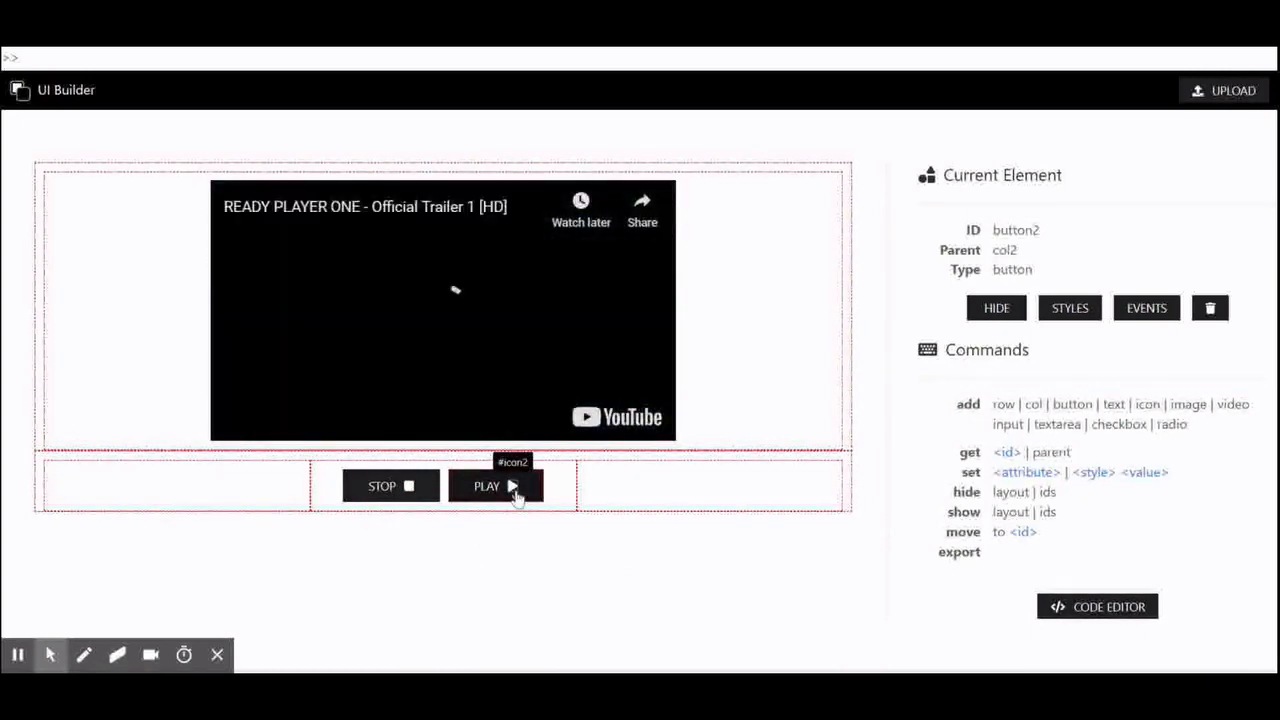
left_click(496, 486)
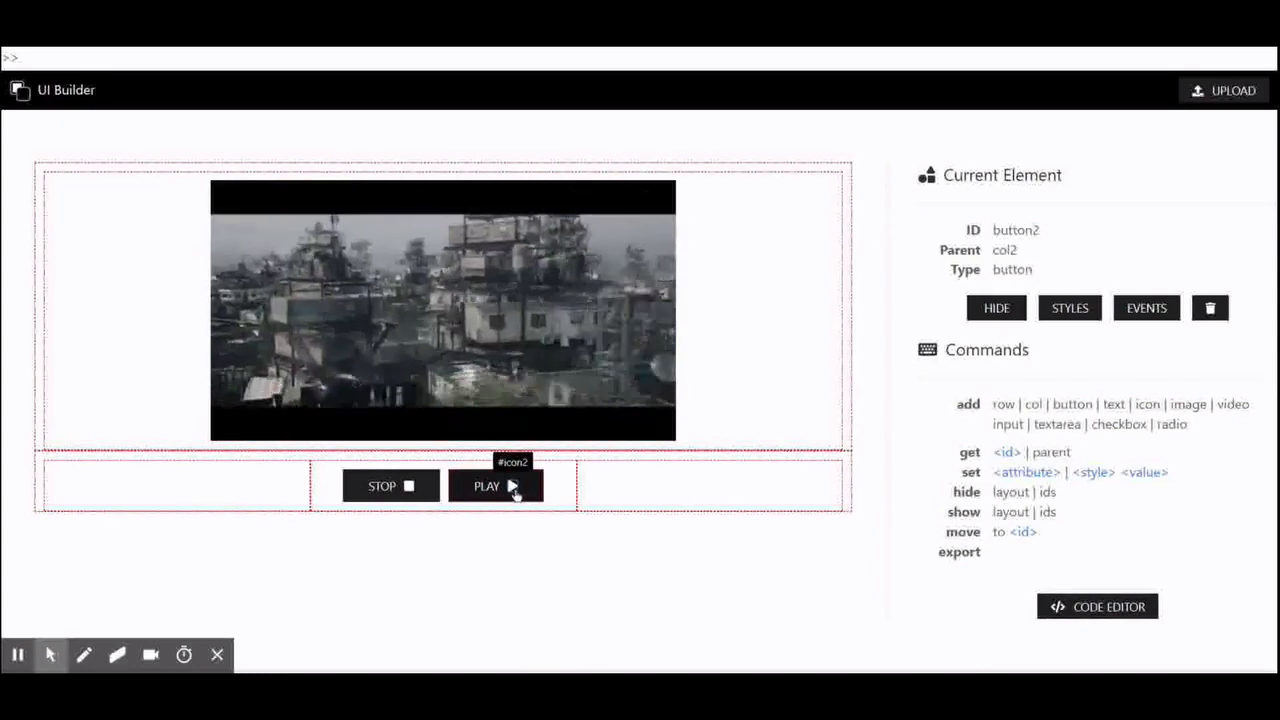
left_click(488, 486)
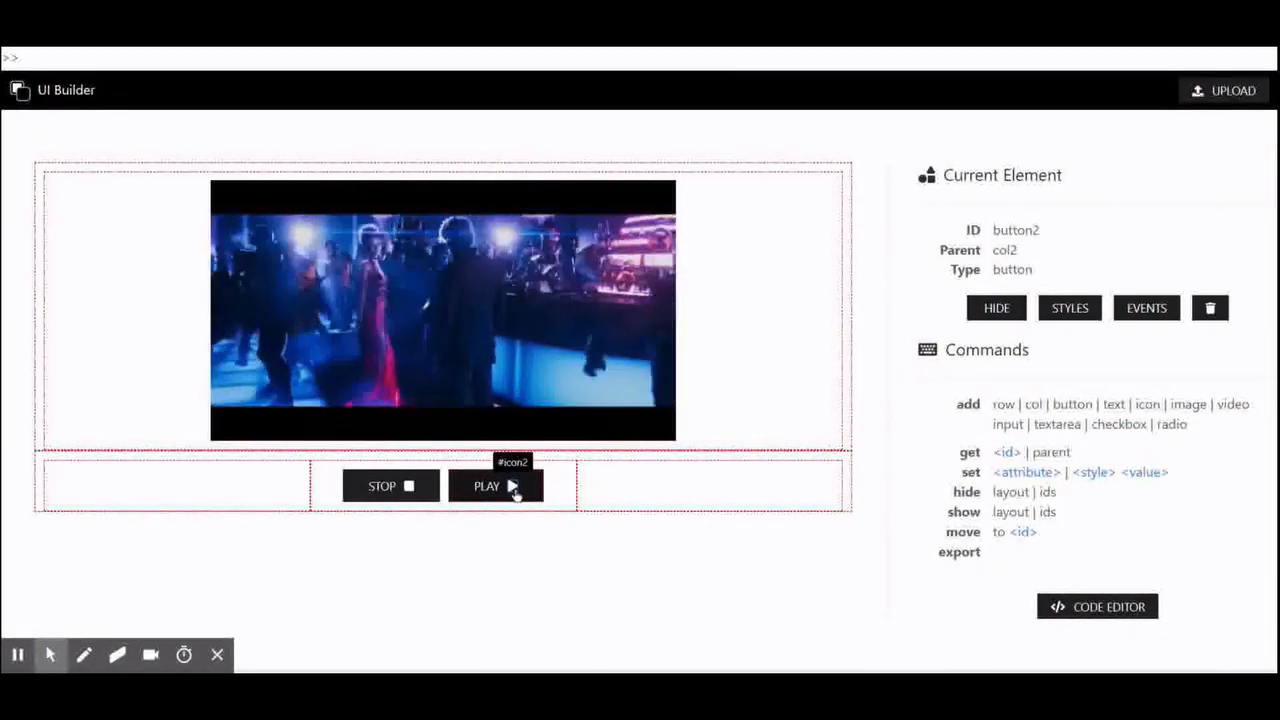
Run the hide layout command so only the video and STOP/PLAY buttons show.
left_click(496, 486)
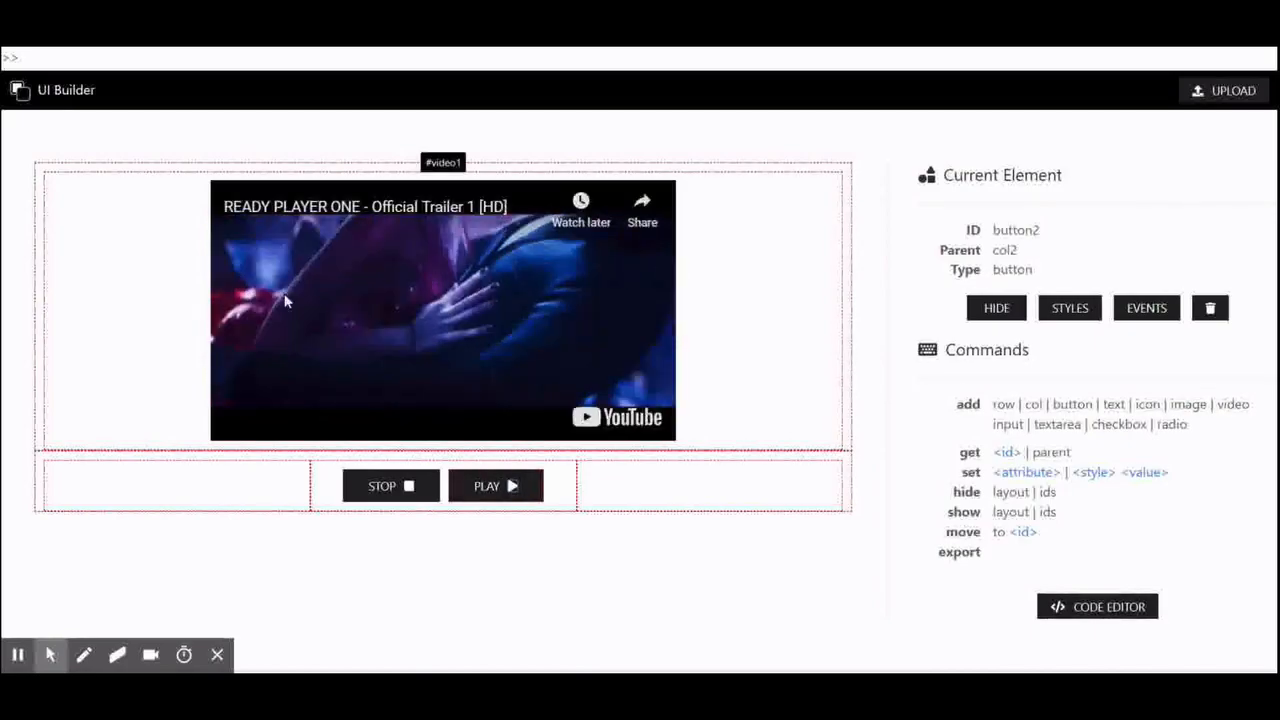
type("hi")
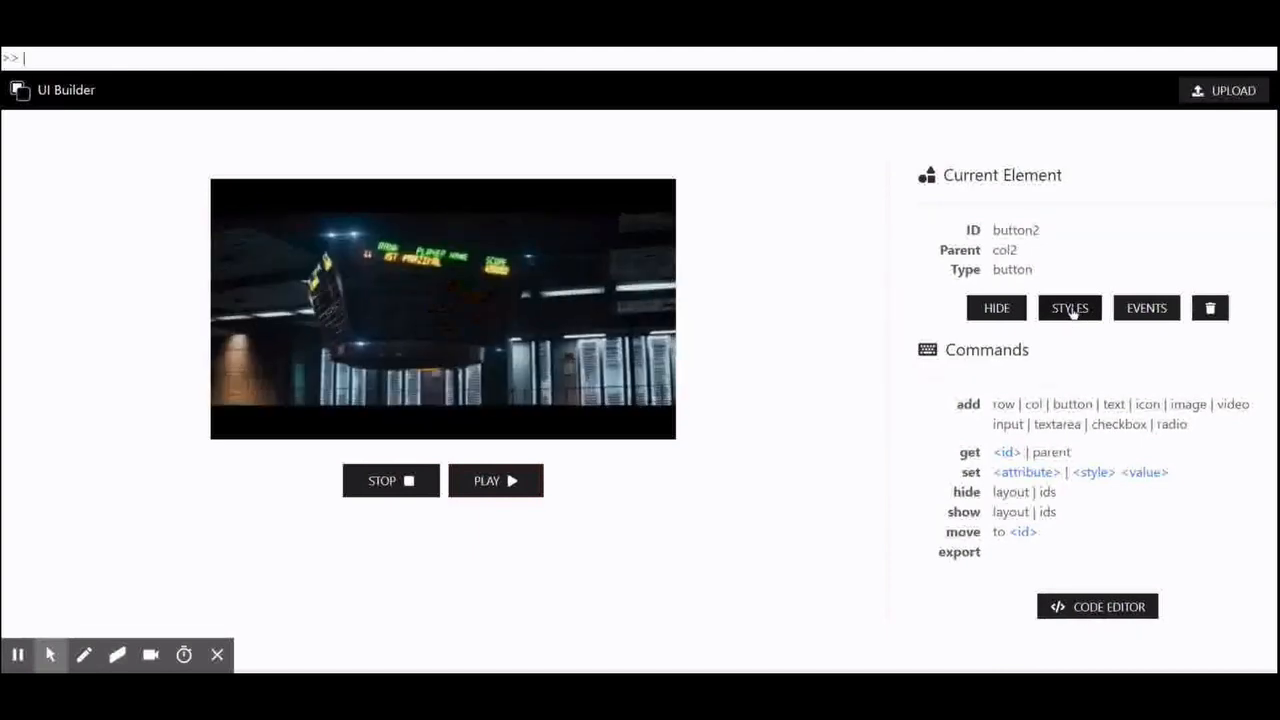
View the PLAY button's Styles panel, close it, then show its Events with the onclick video-play handler.
left_click(1068, 308)
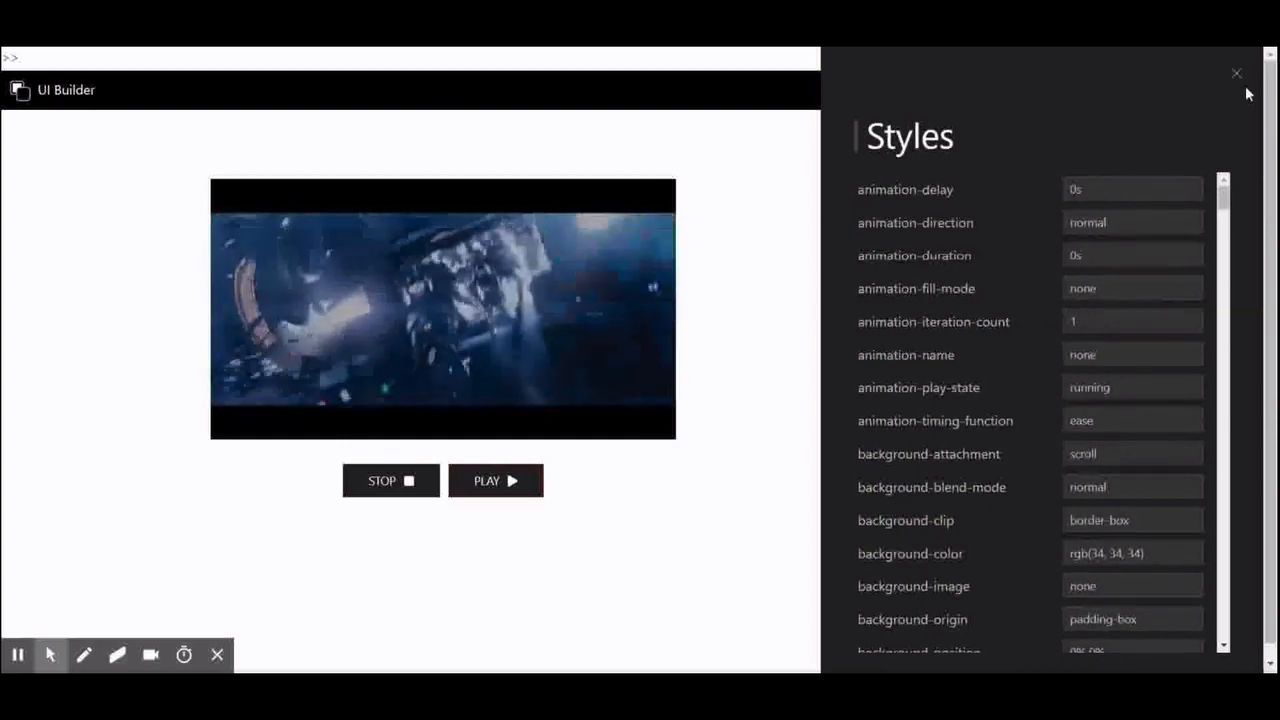
left_click(1236, 72)
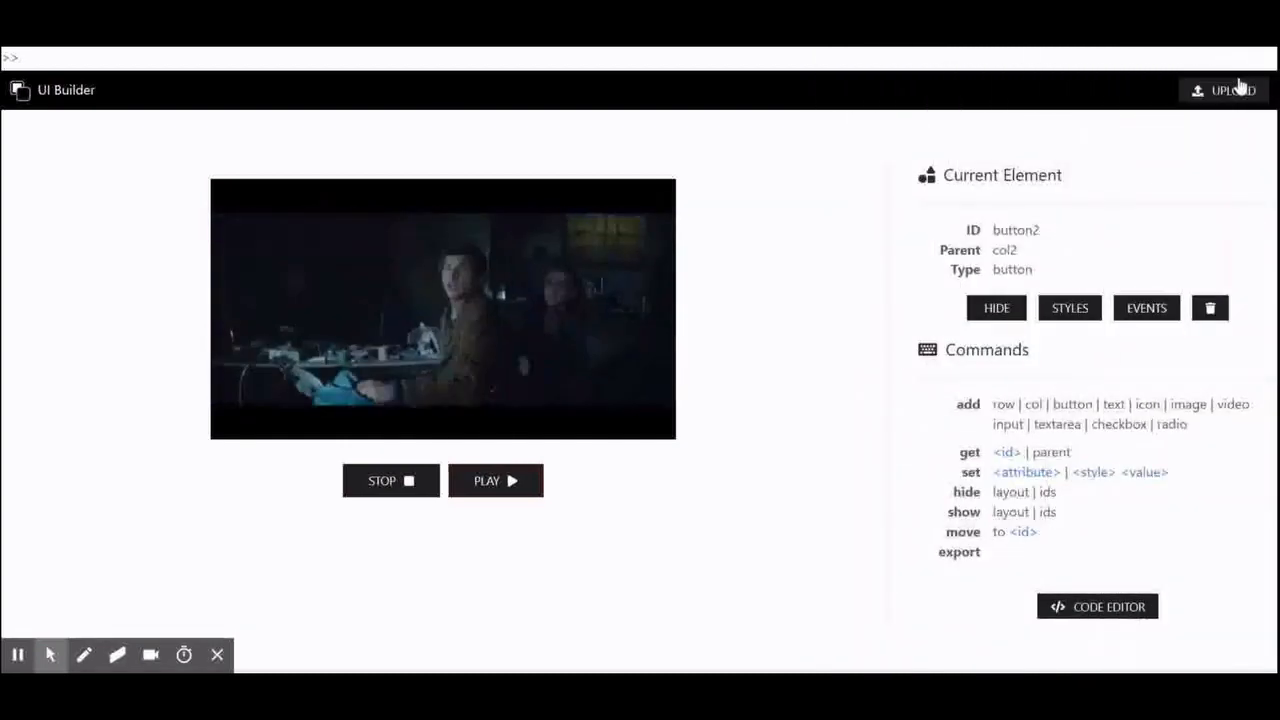
left_click(1146, 308)
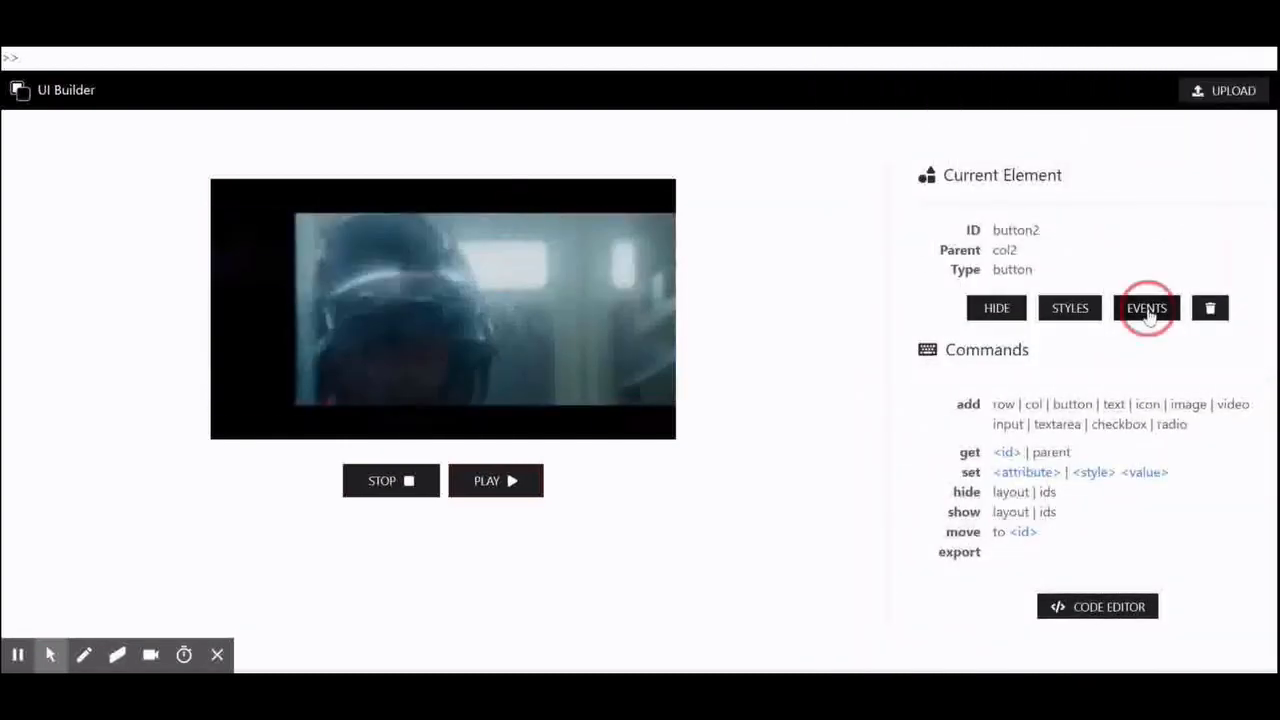
left_click(1148, 308)
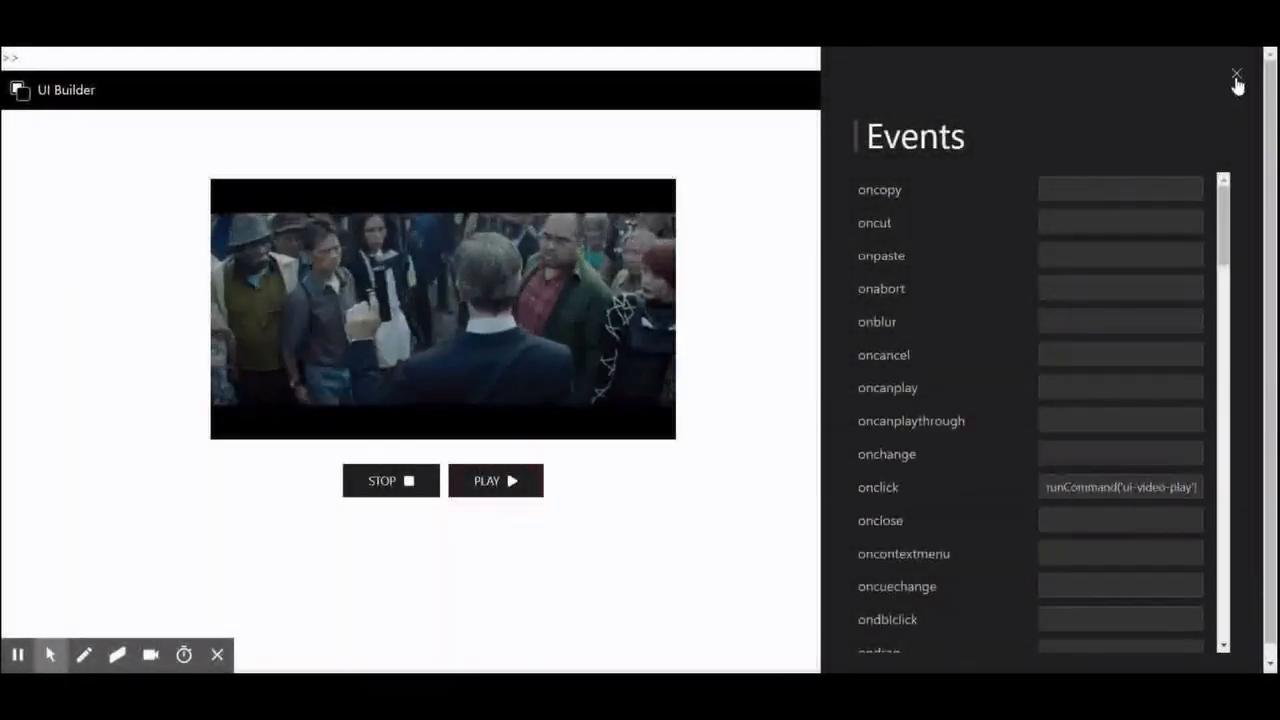
type("ex")
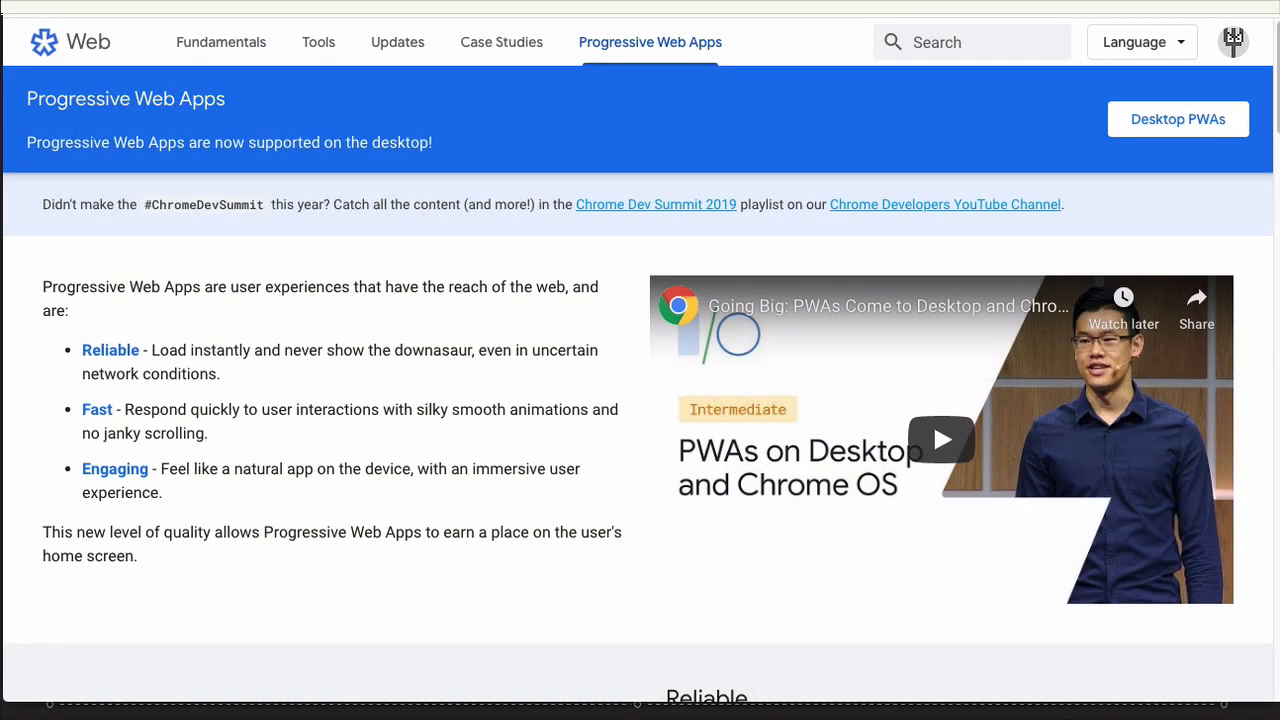
Scroll the Progressive Web Apps page past Why build, Lighthouse and Dive Deeper to Start developing today.
scroll("down", 3)
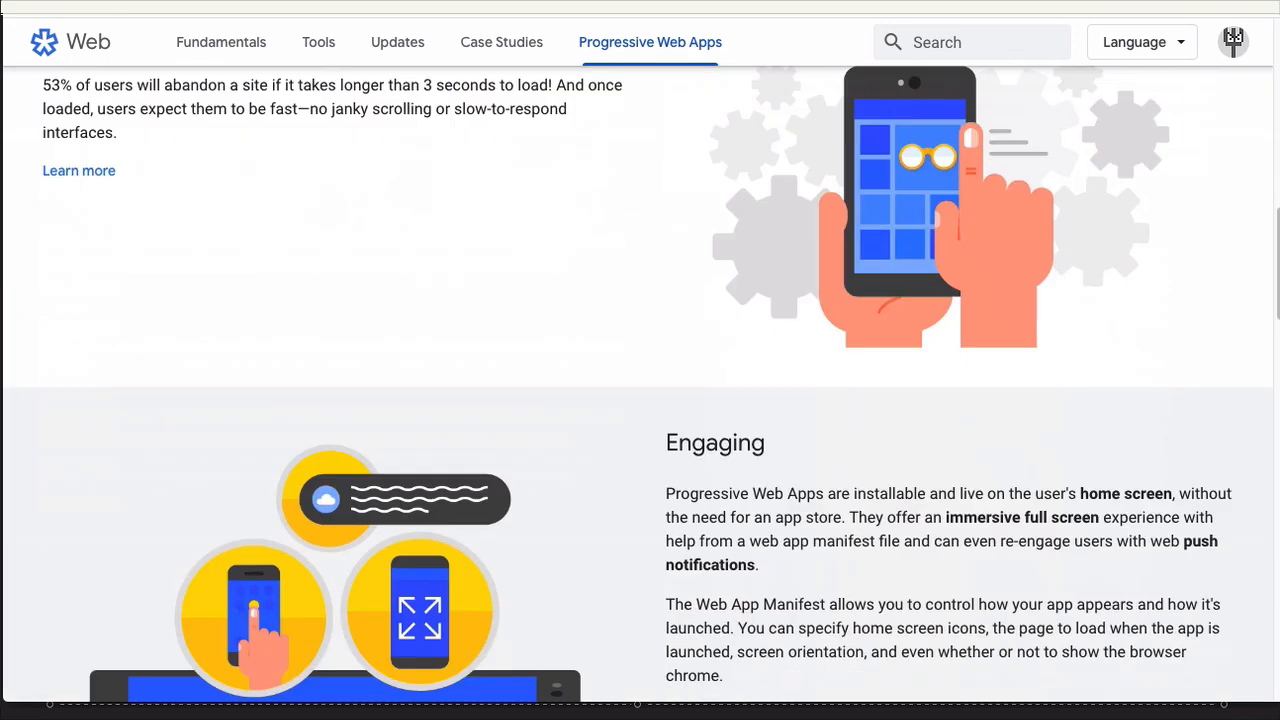
scroll("down", 3)
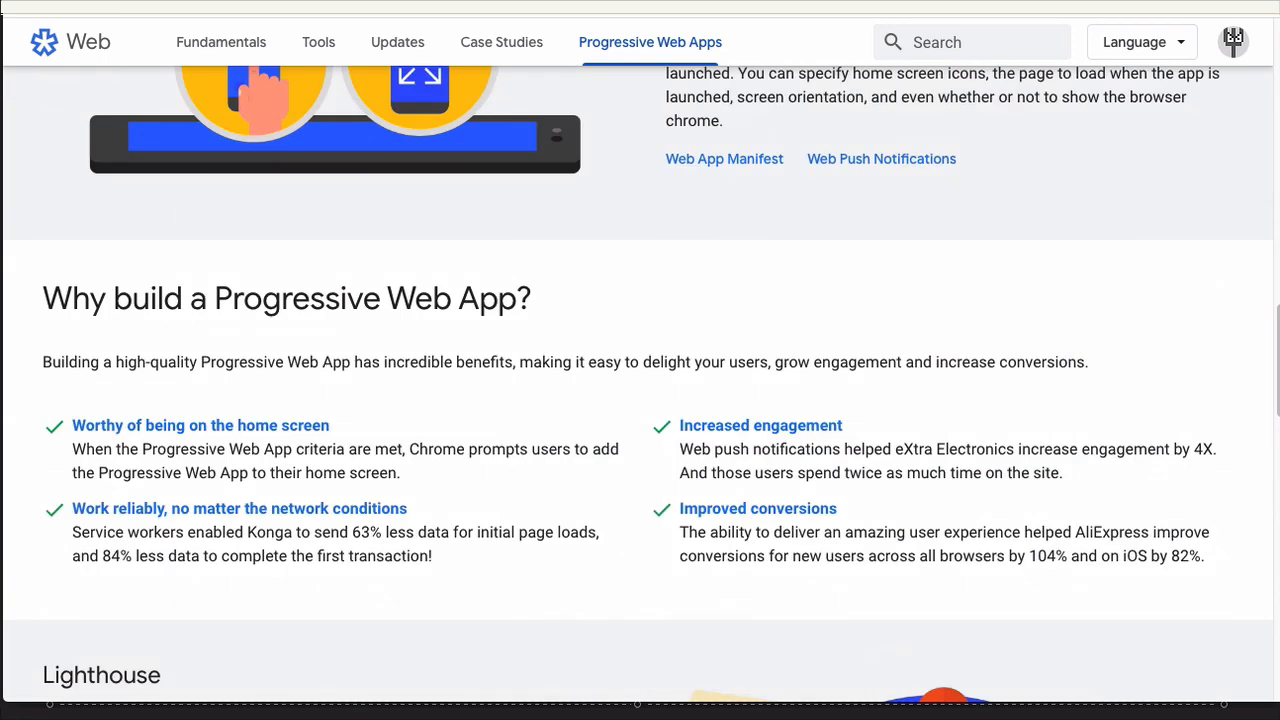
scroll("down", 3)
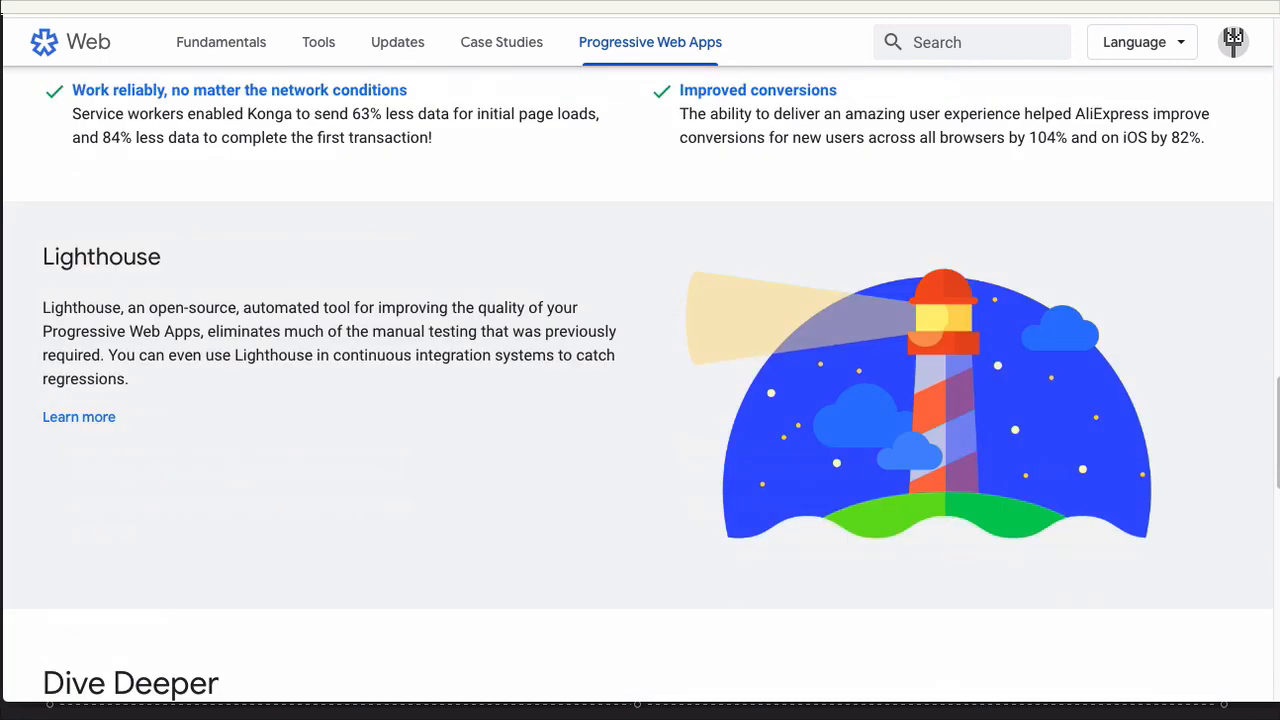
scroll("down", 3)
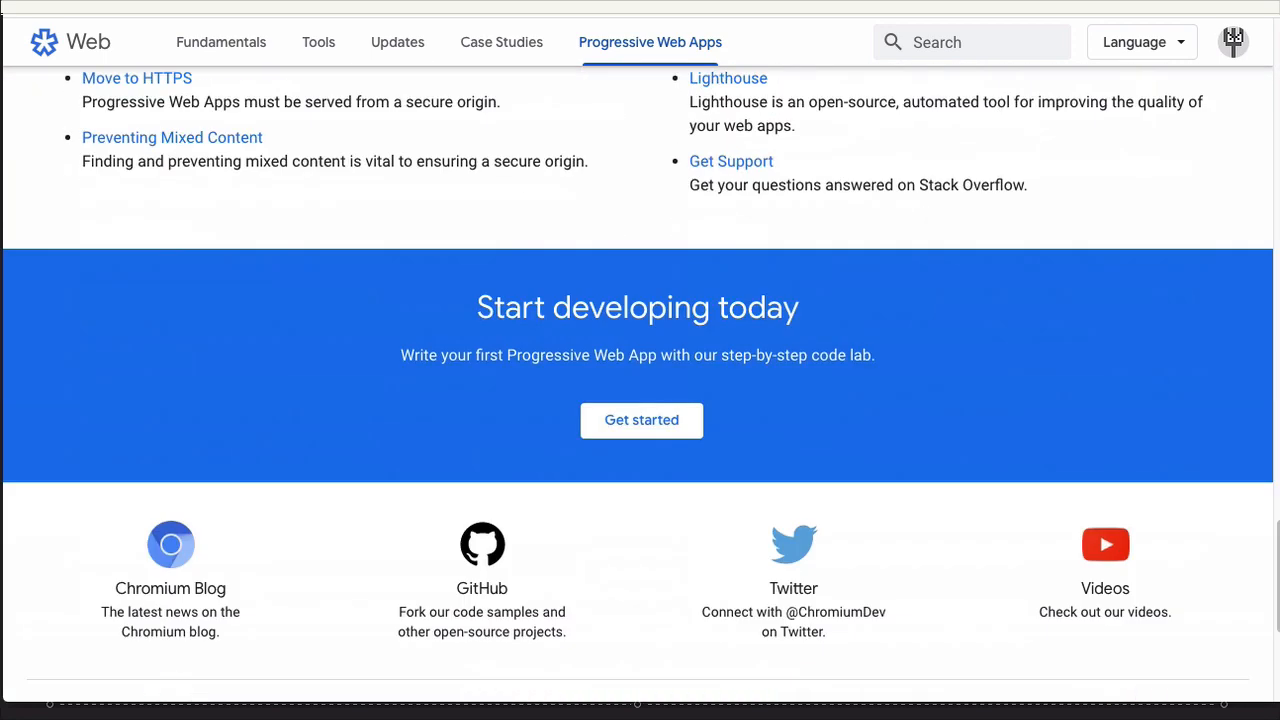